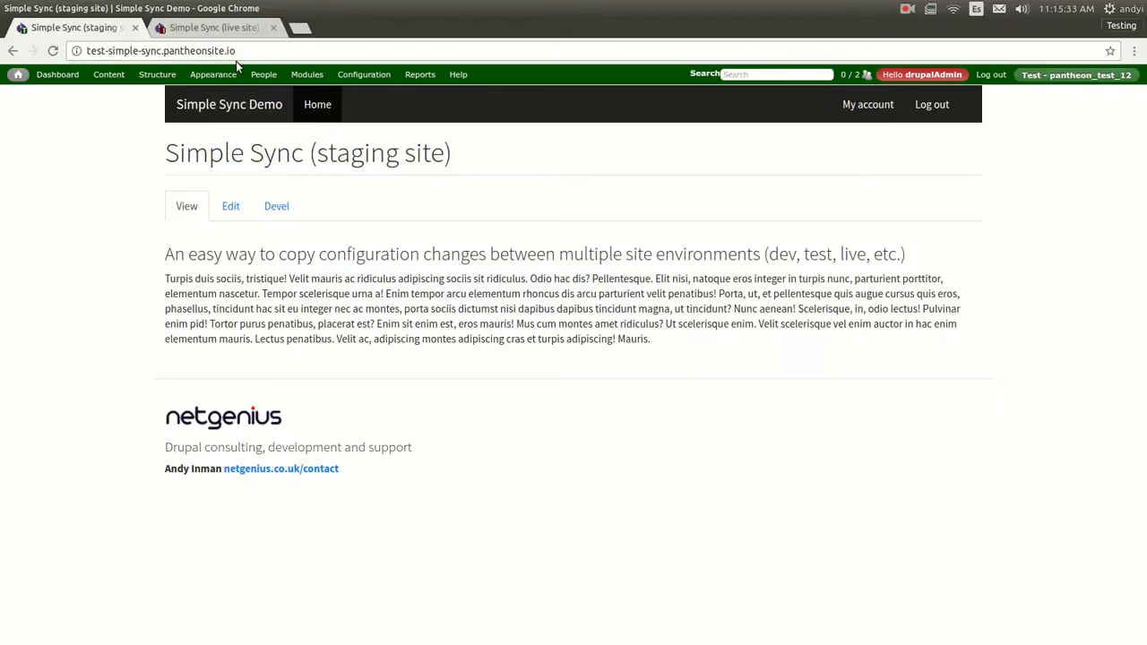
Step: On the staging site's SimpleSync configuration page, generate new keys and save
{"action": "left_click", "coordinate": [215, 26]}
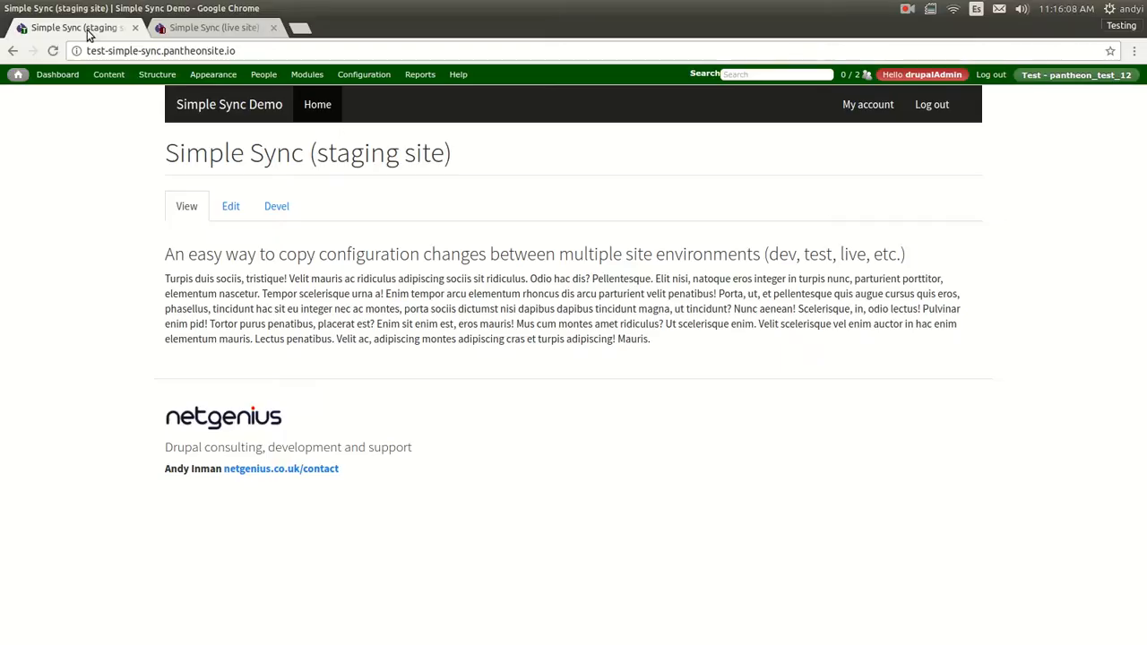
{"action": "mouse_move", "coordinate": [96, 42]}
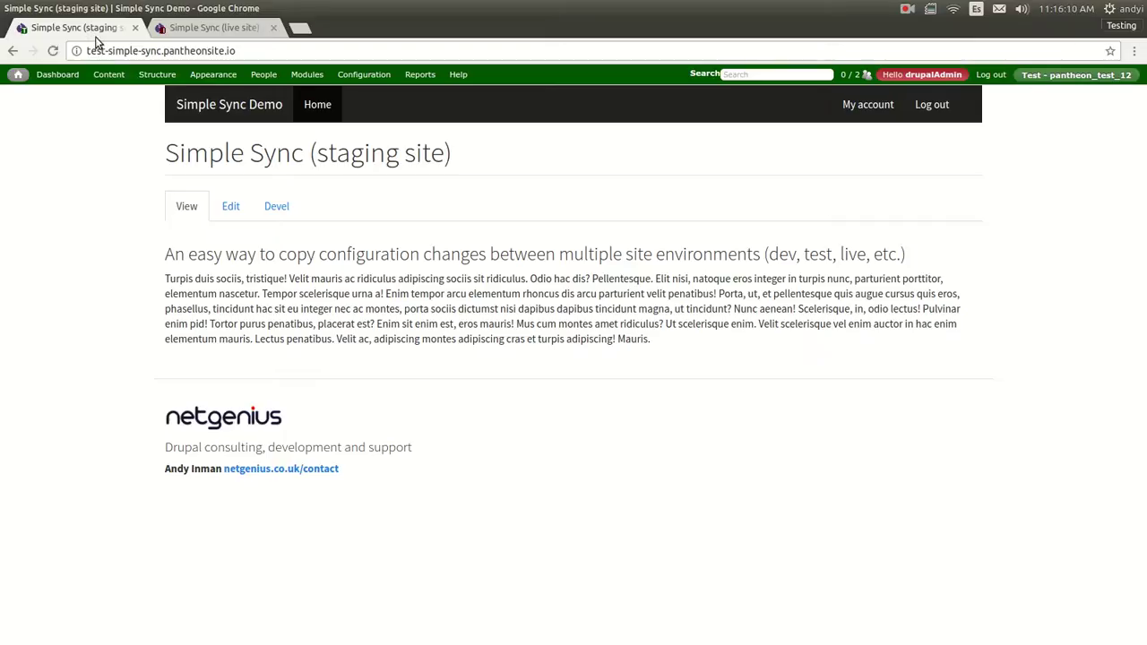
{"action": "left_click", "coordinate": [364, 74]}
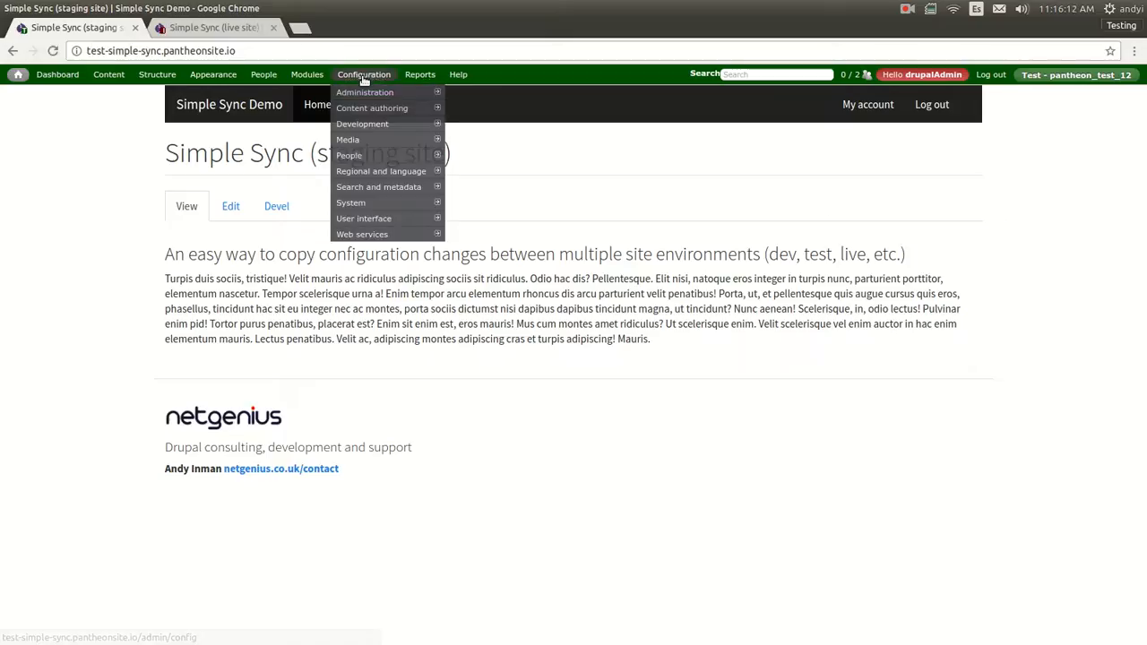
{"action": "mouse_move", "coordinate": [350, 203]}
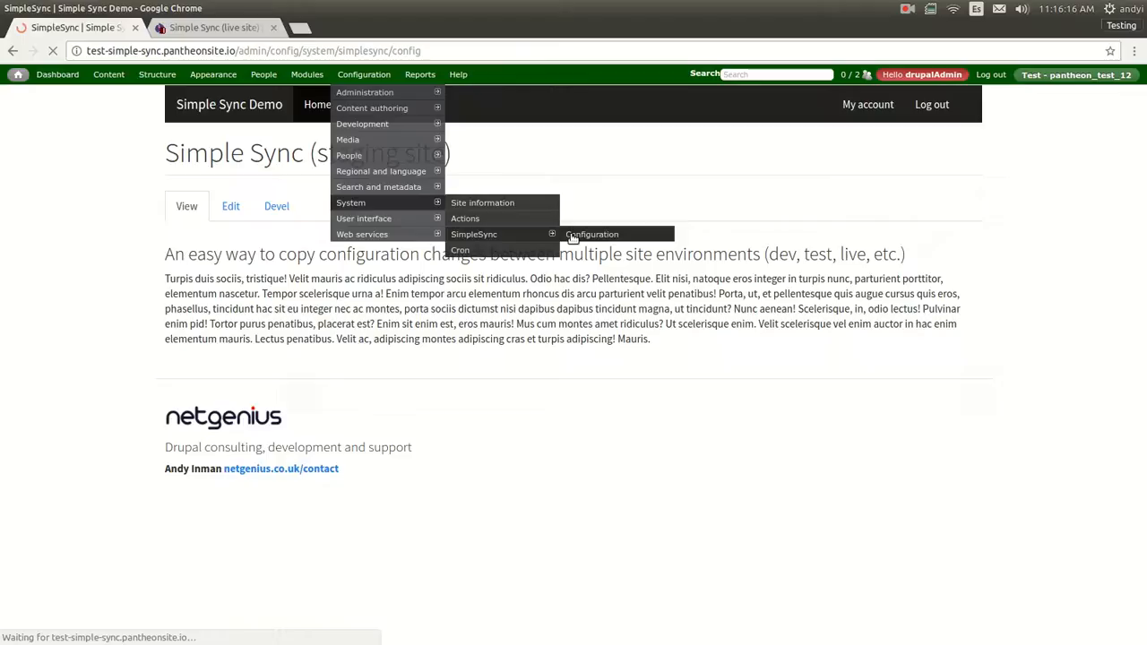
{"action": "left_click", "coordinate": [593, 234]}
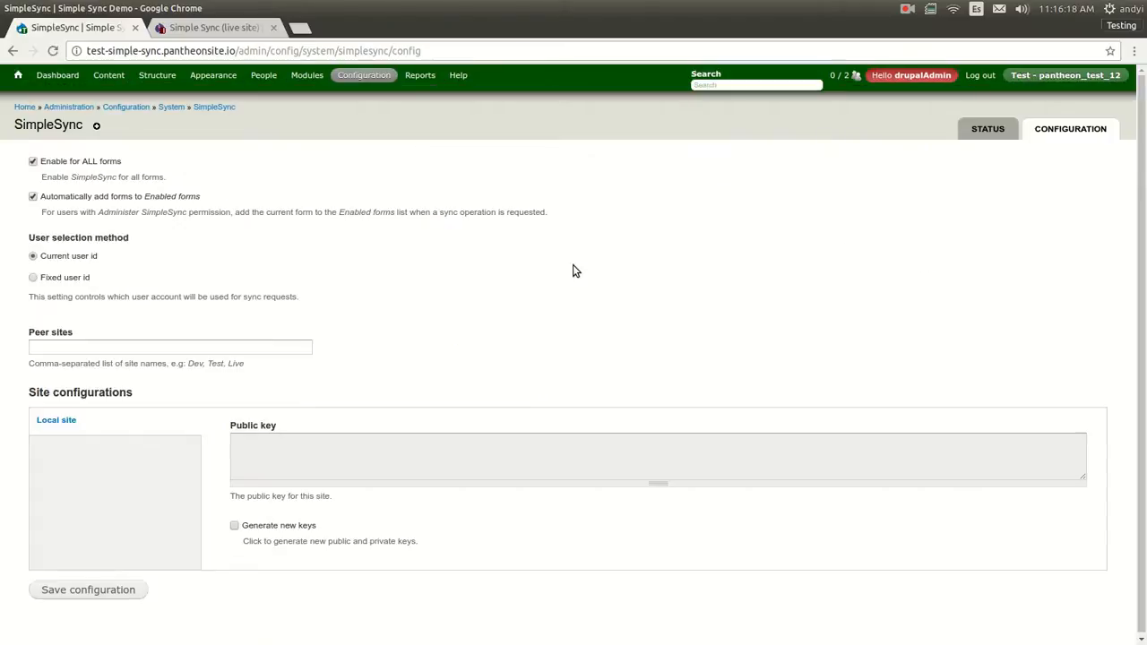
{"action": "mouse_move", "coordinate": [581, 260]}
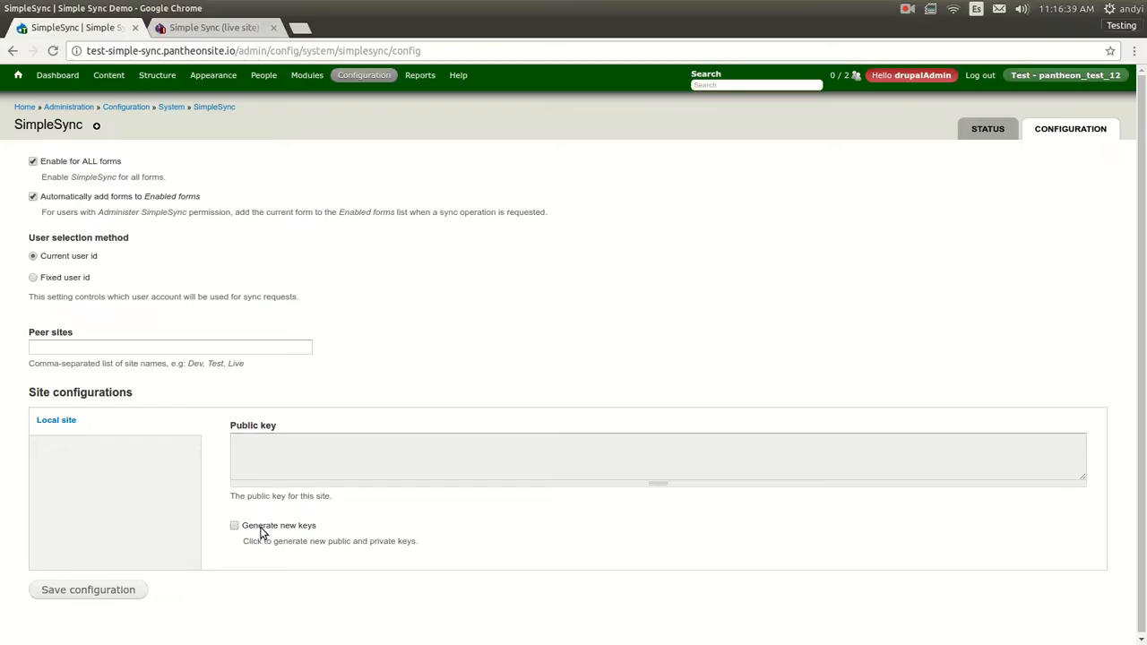
{"action": "left_click", "coordinate": [234, 526]}
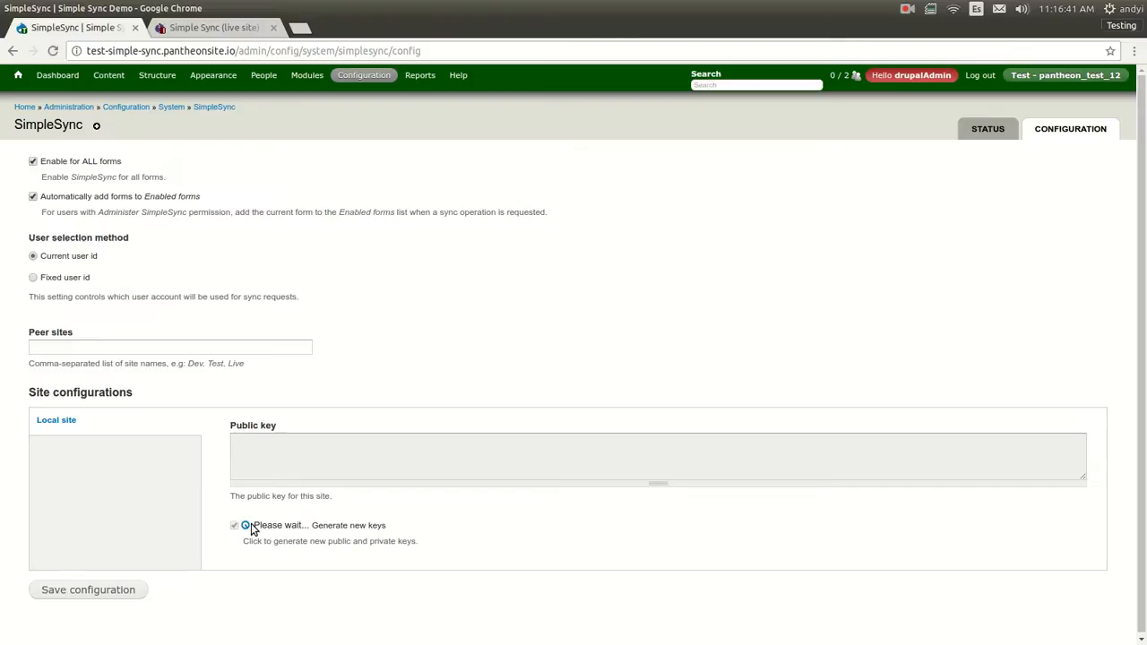
{"action": "left_click", "coordinate": [235, 526]}
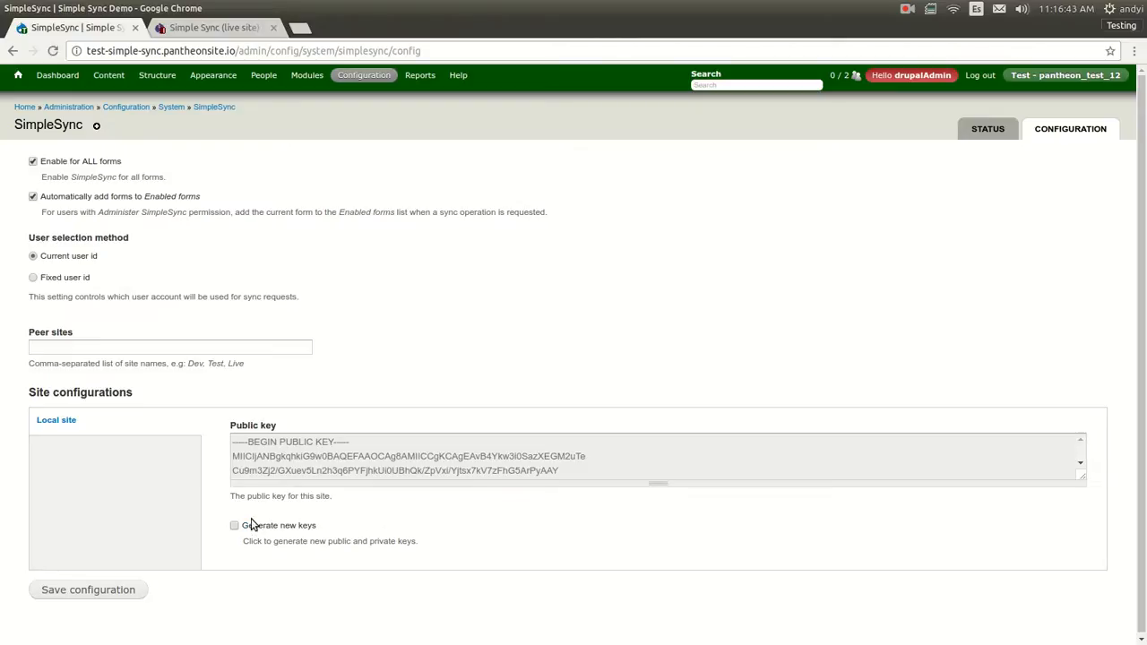
{"action": "mouse_move", "coordinate": [85, 609]}
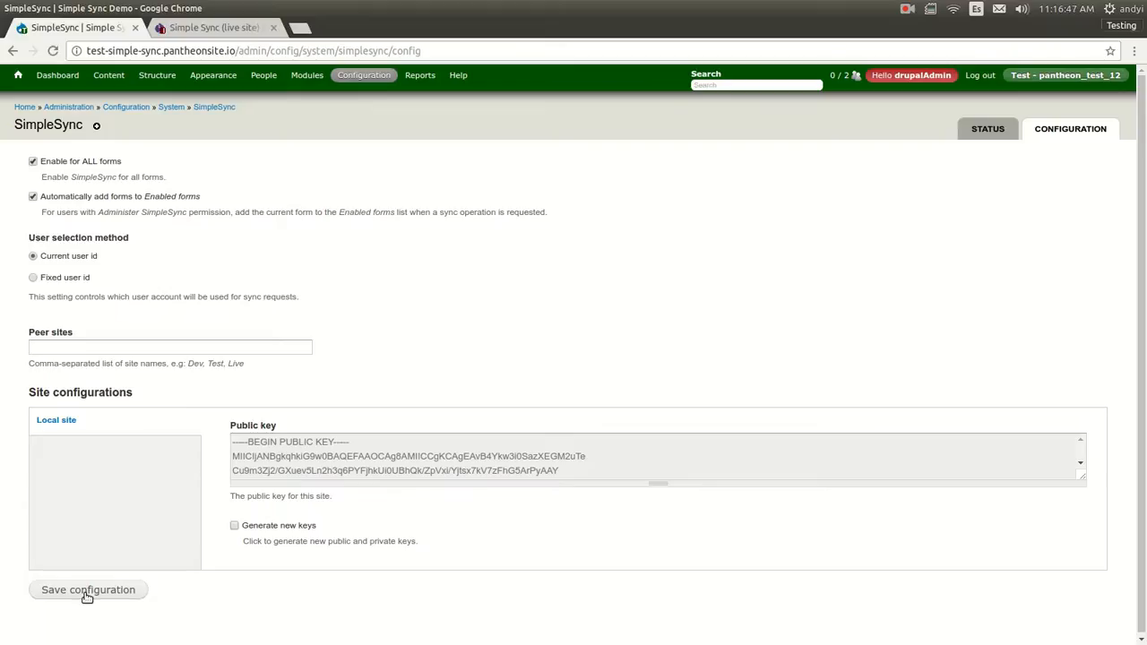
{"action": "left_click", "coordinate": [87, 590]}
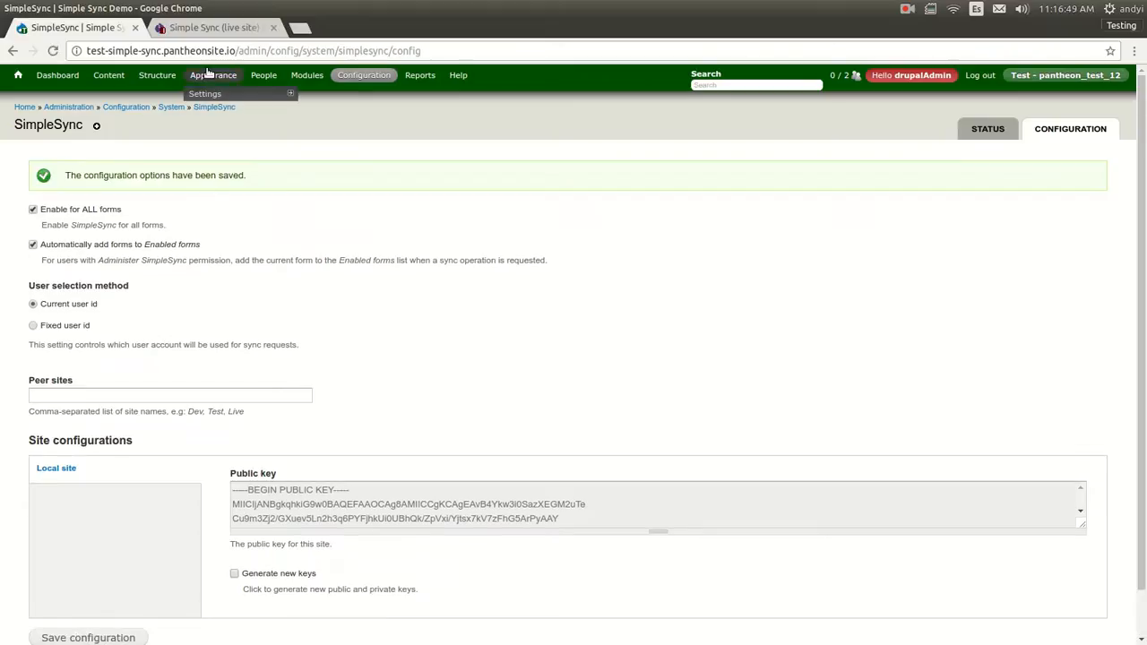
Step: On the live site's SimpleSync configuration, tick Generate new keys and save
{"action": "left_click", "coordinate": [220, 27]}
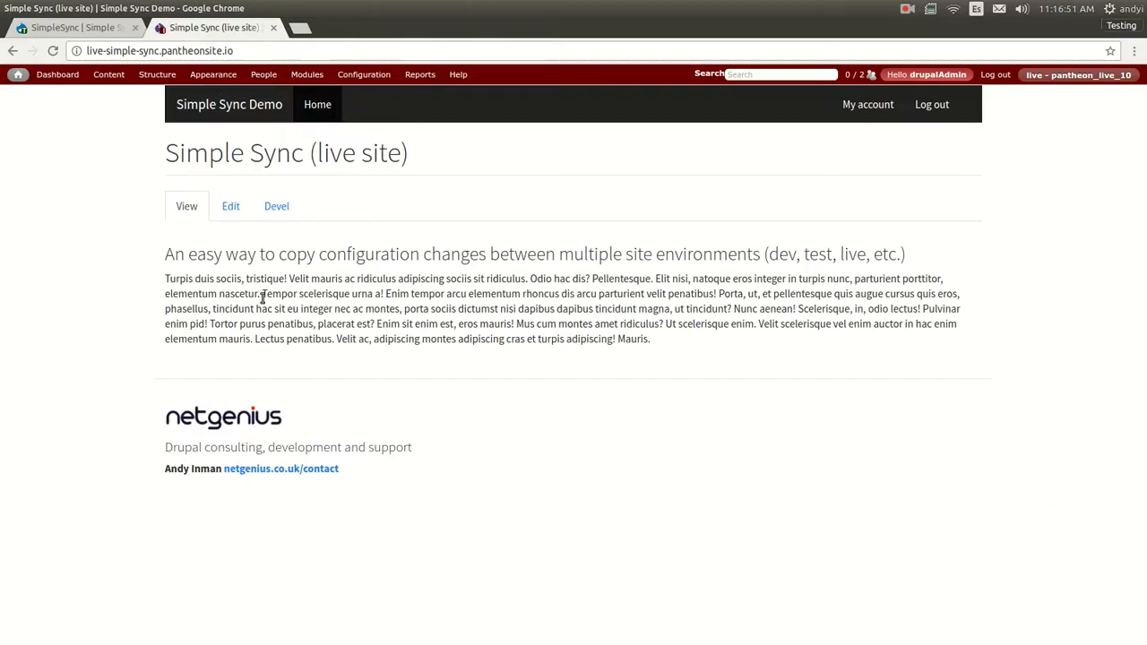
{"action": "left_click", "coordinate": [363, 74]}
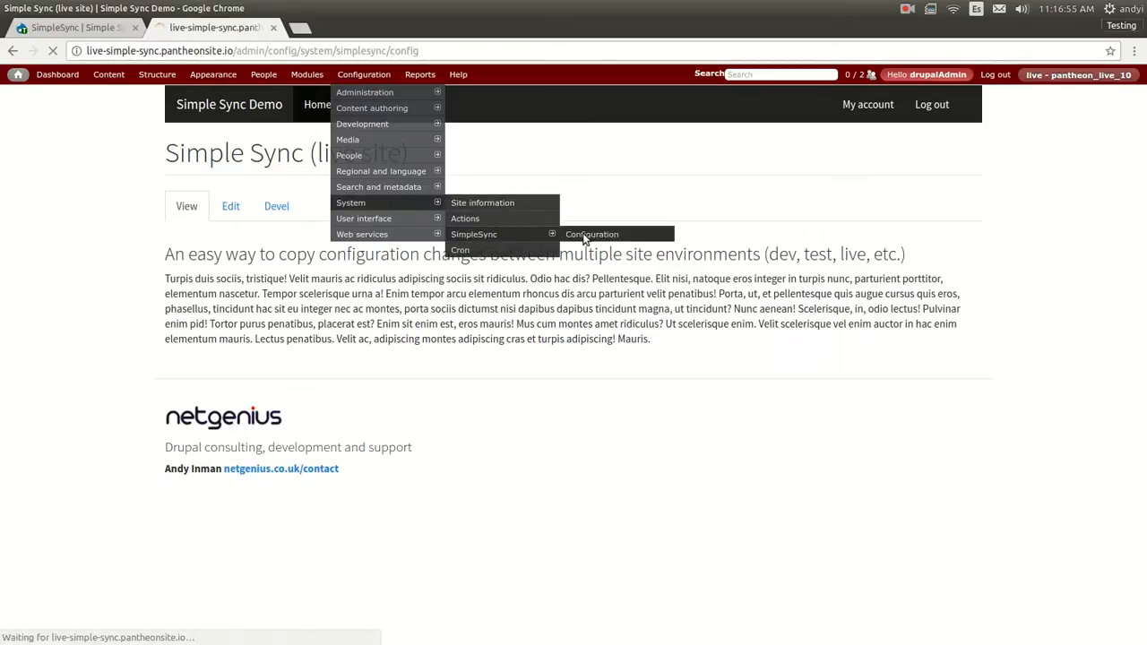
{"action": "left_click", "coordinate": [591, 234]}
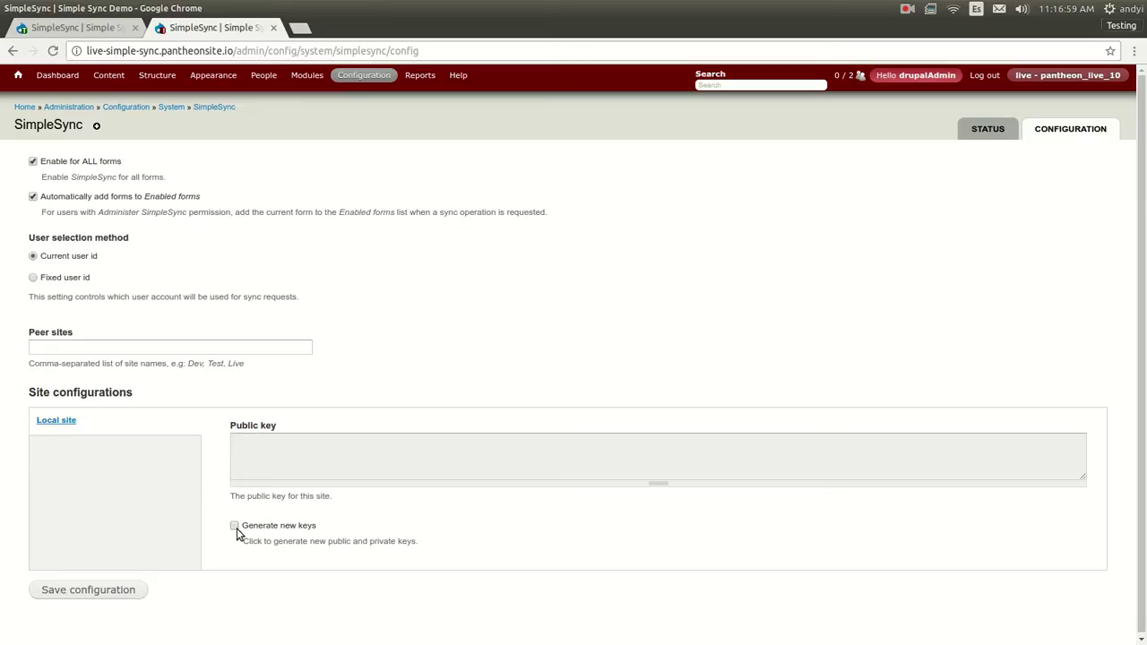
{"action": "left_click", "coordinate": [234, 526]}
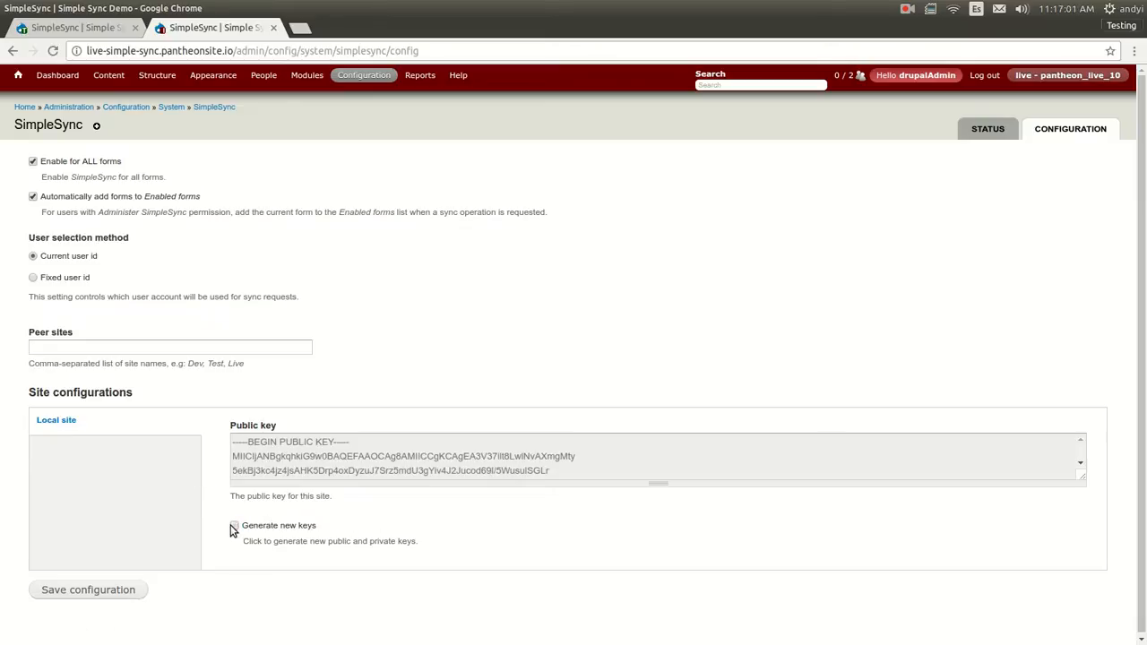
{"action": "left_click", "coordinate": [88, 589]}
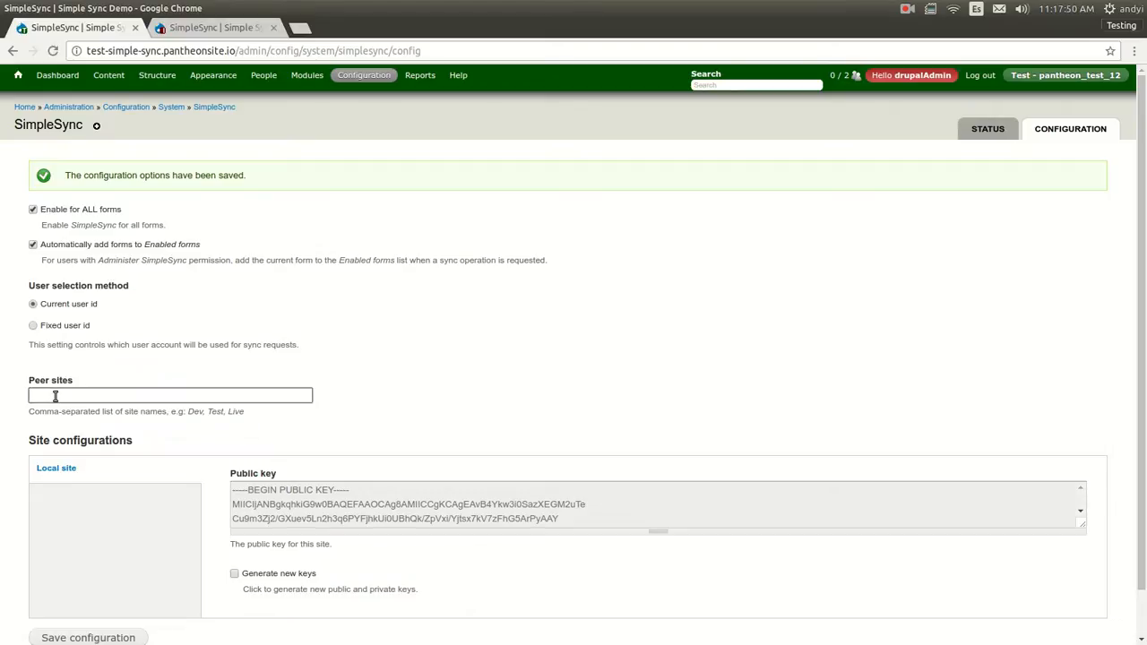
Step: Enter 'Live' as a peer site on staging and bring up the Live peer settings
{"action": "type", "text": "Live"}
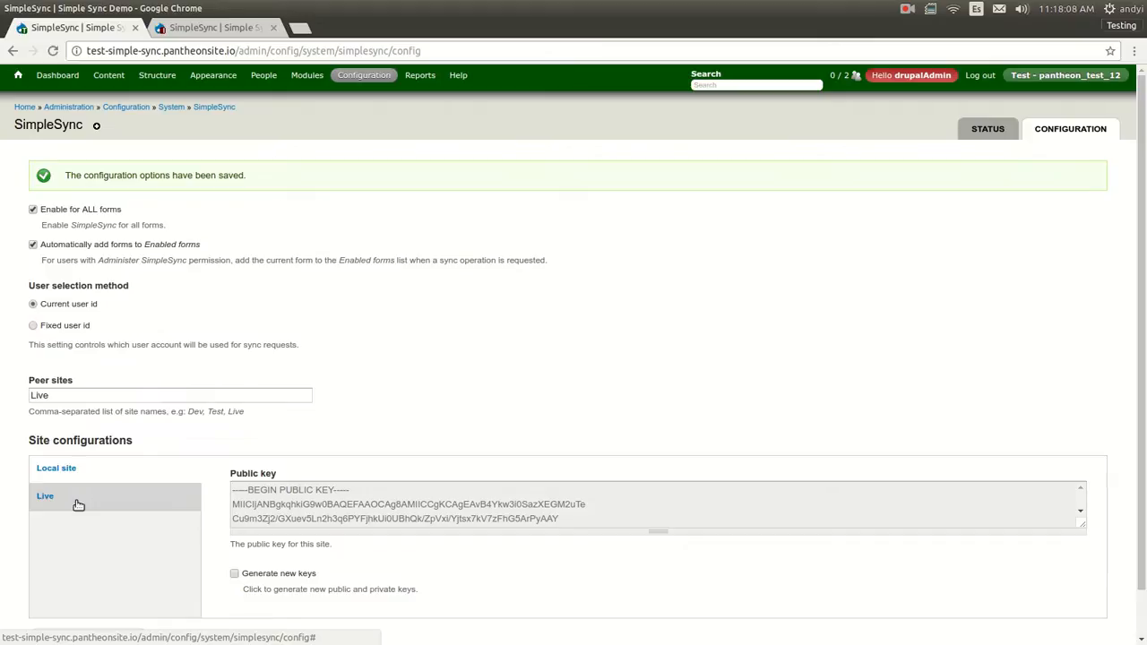
{"action": "left_click", "coordinate": [57, 493]}
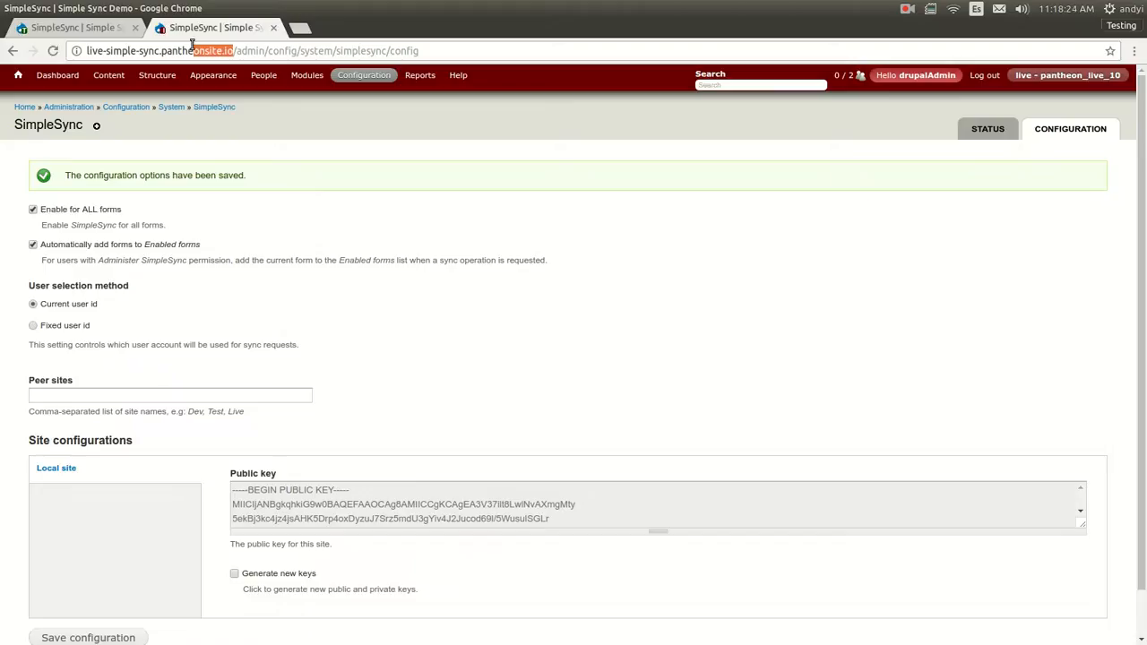
{"action": "left_click", "coordinate": [135, 50]}
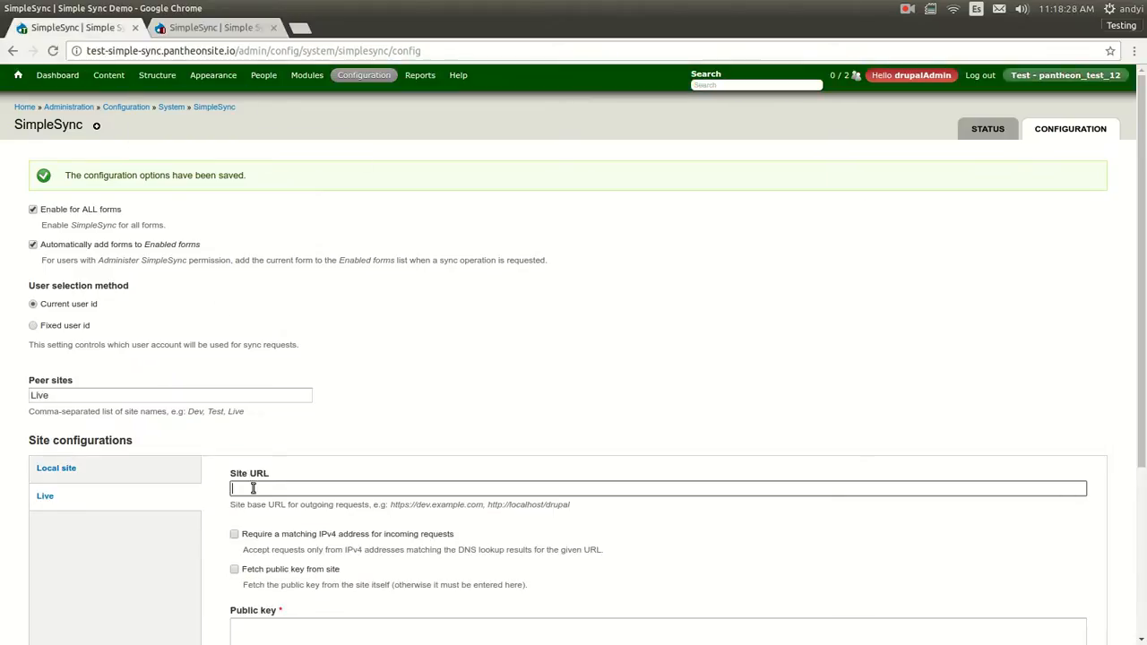
{"action": "type", "text": "http://live-simple-sync.pantheonsite.io/"}
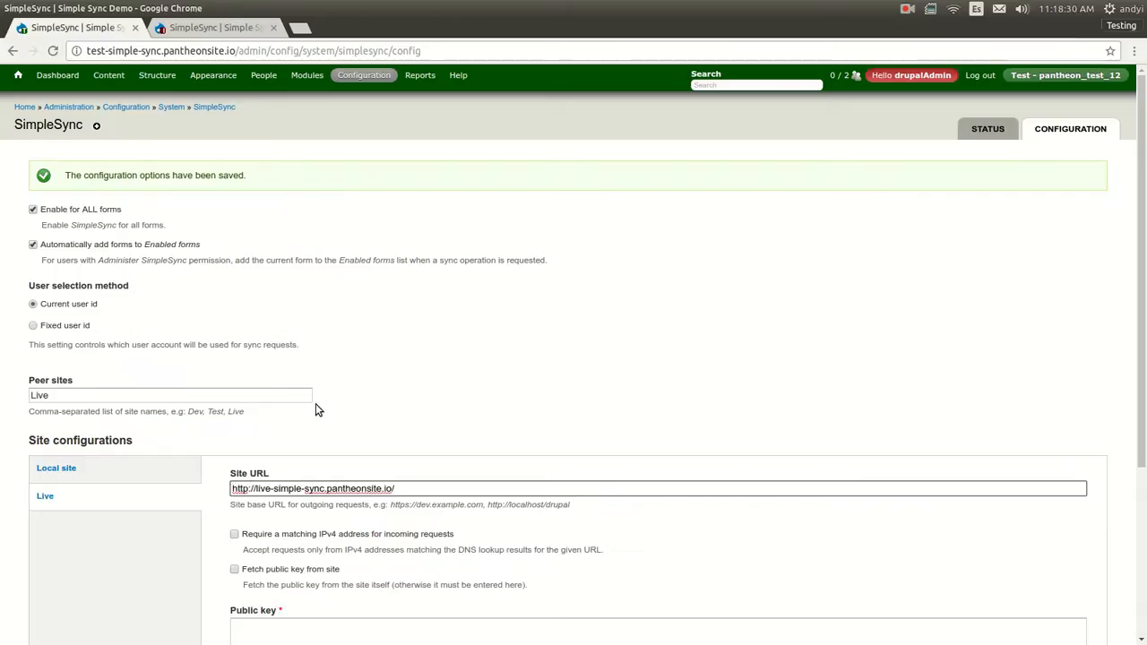
{"action": "scroll", "scroll_direction": "down", "scroll_amount": 3}
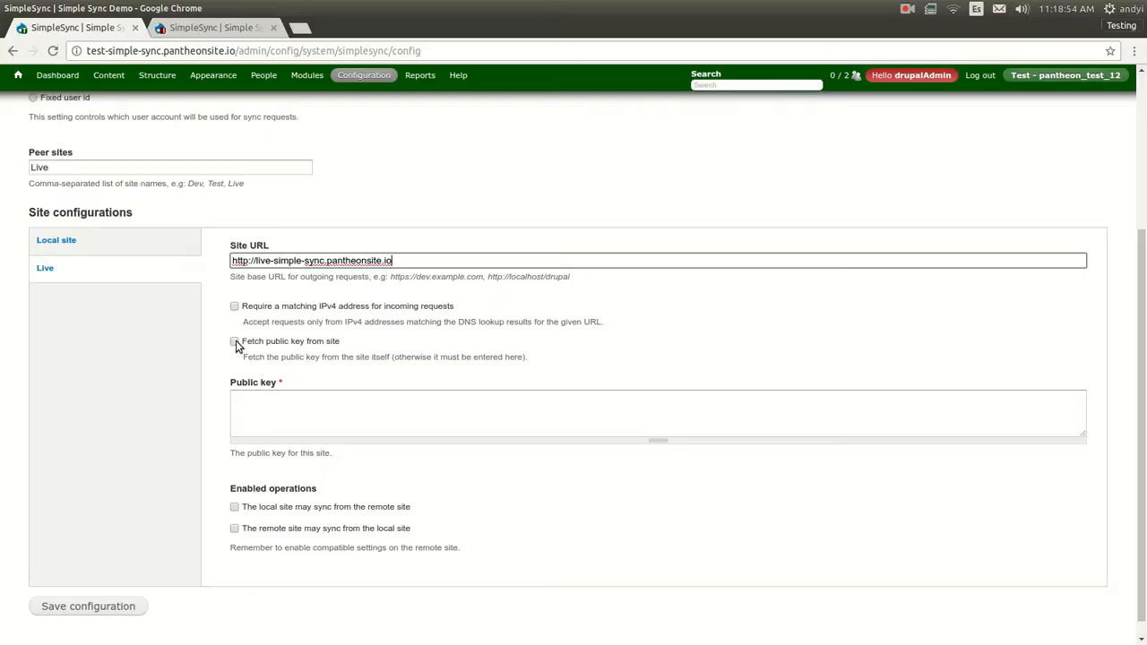
{"action": "left_click", "coordinate": [229, 341]}
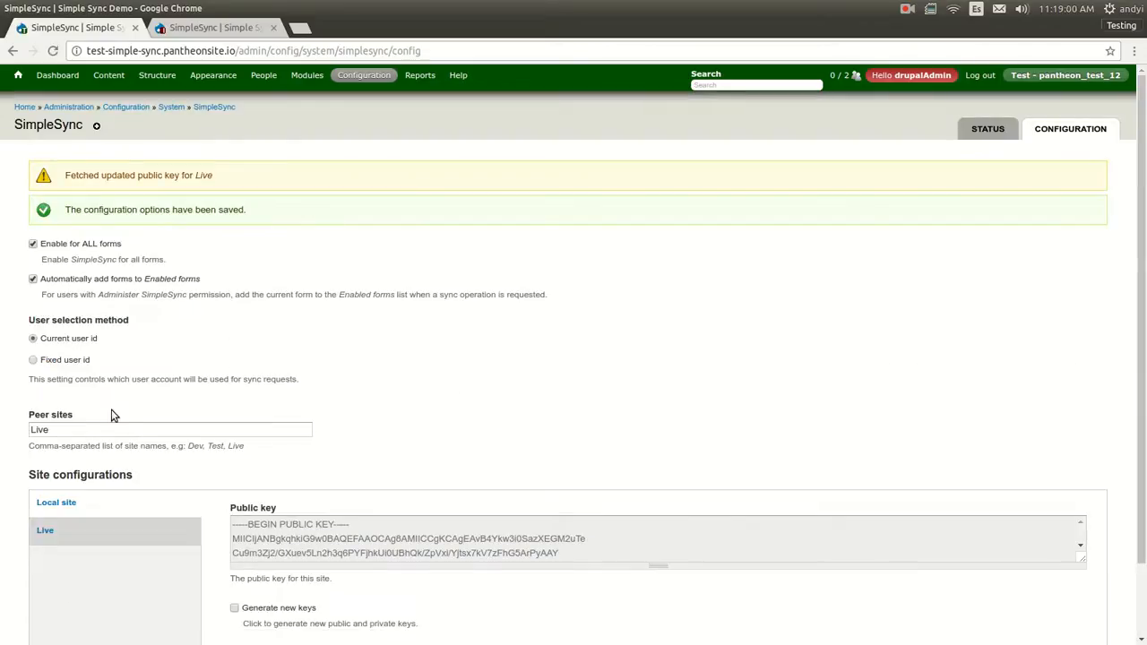
{"action": "mouse_move", "coordinate": [60, 181]}
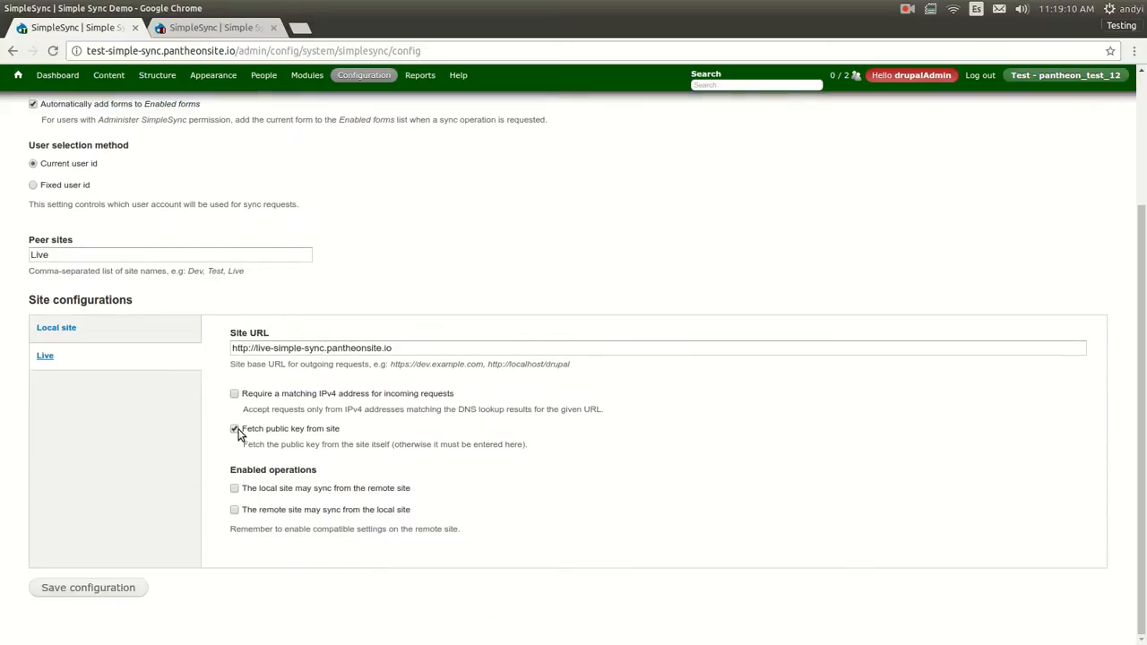
{"action": "left_click", "coordinate": [234, 428]}
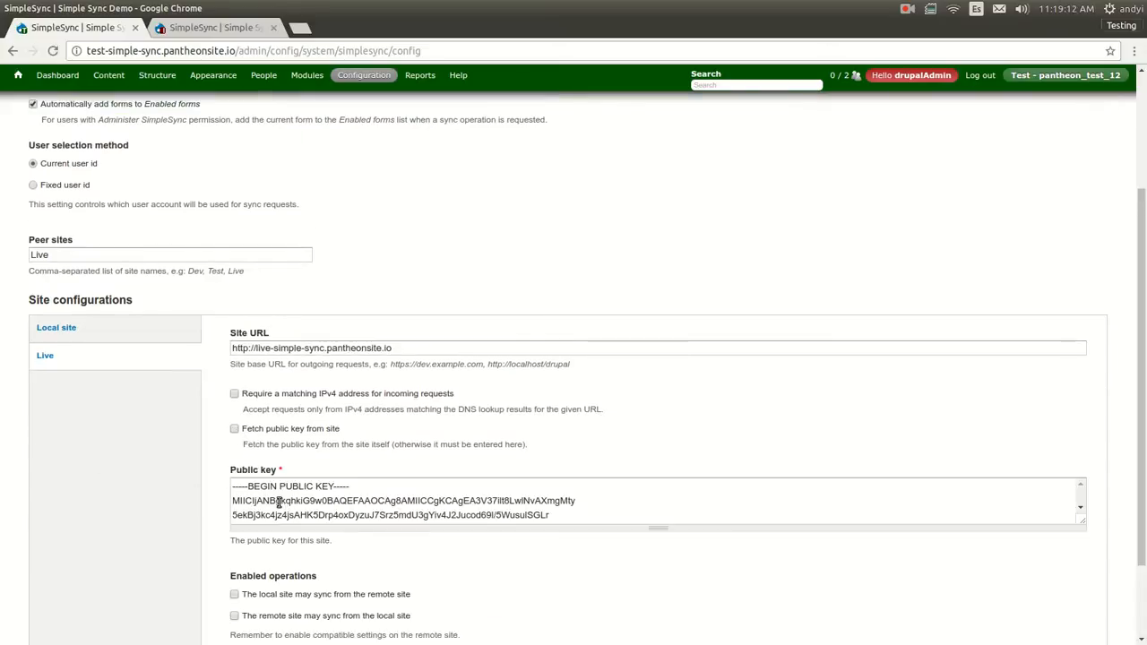
{"action": "left_click", "coordinate": [231, 429]}
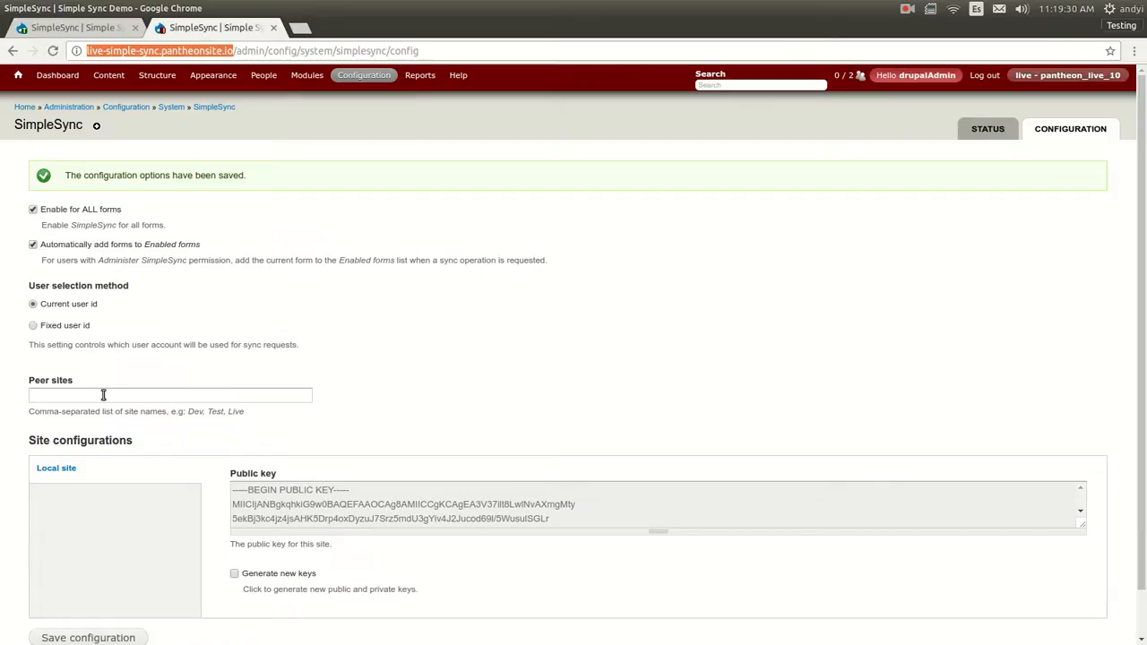
Step: Type 'Stage' into the live site's Peer sites and view the peer's settings
{"action": "left_click", "coordinate": [170, 396]}
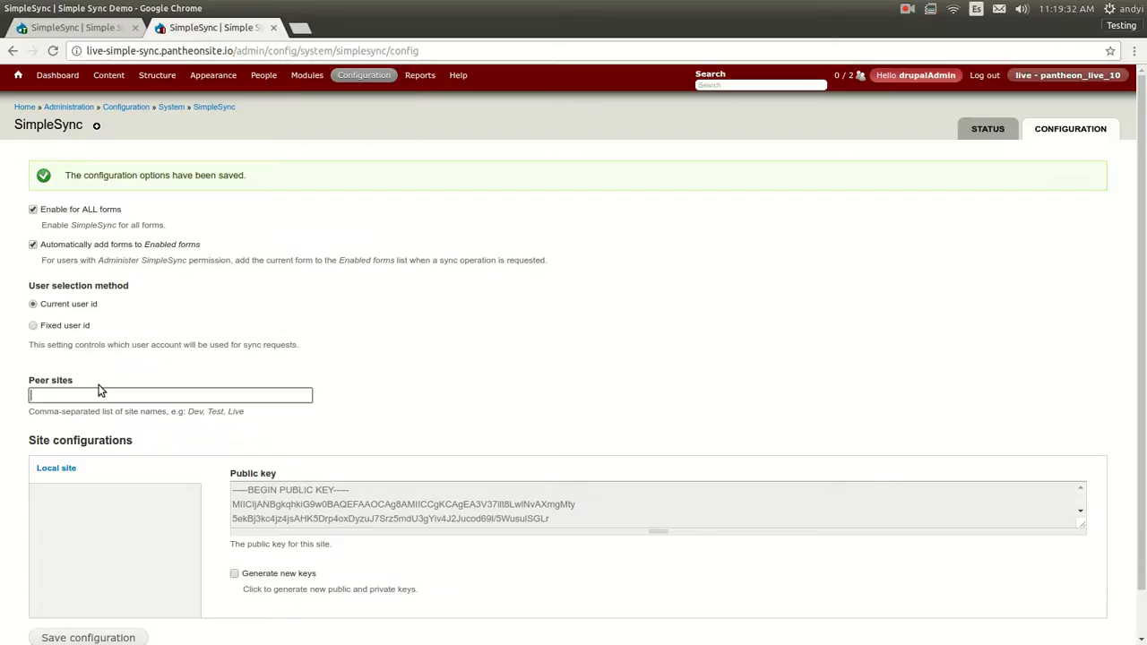
{"action": "type", "text": "S"}
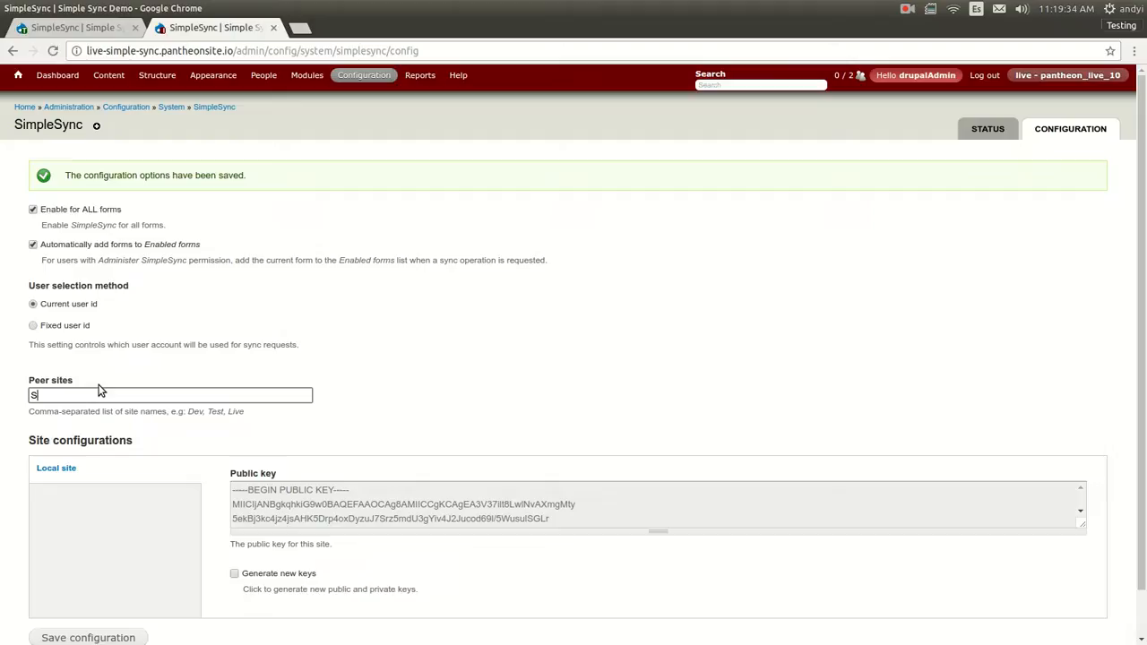
{"action": "type", "text": "tag"}
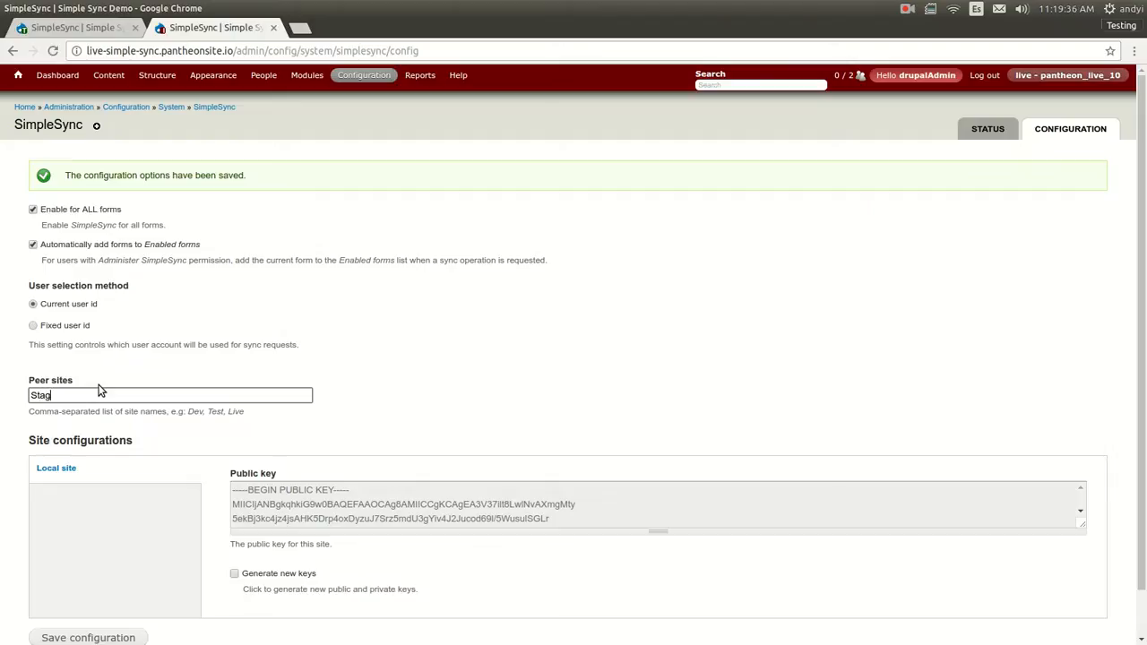
{"action": "type", "text": "e"}
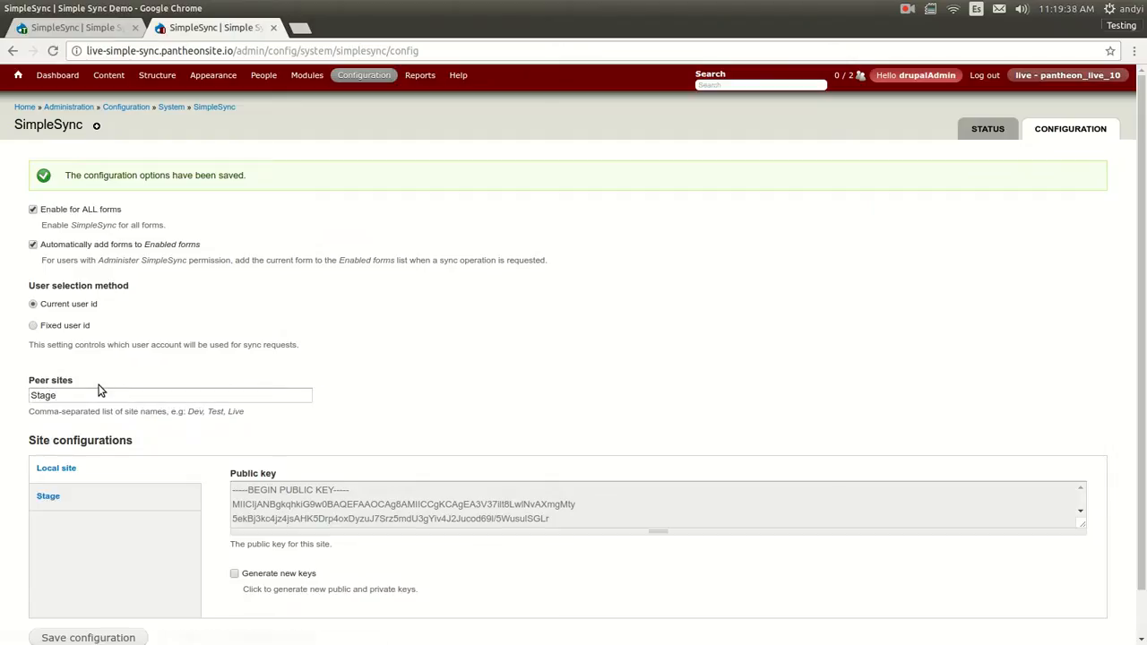
{"action": "left_click", "coordinate": [47, 496]}
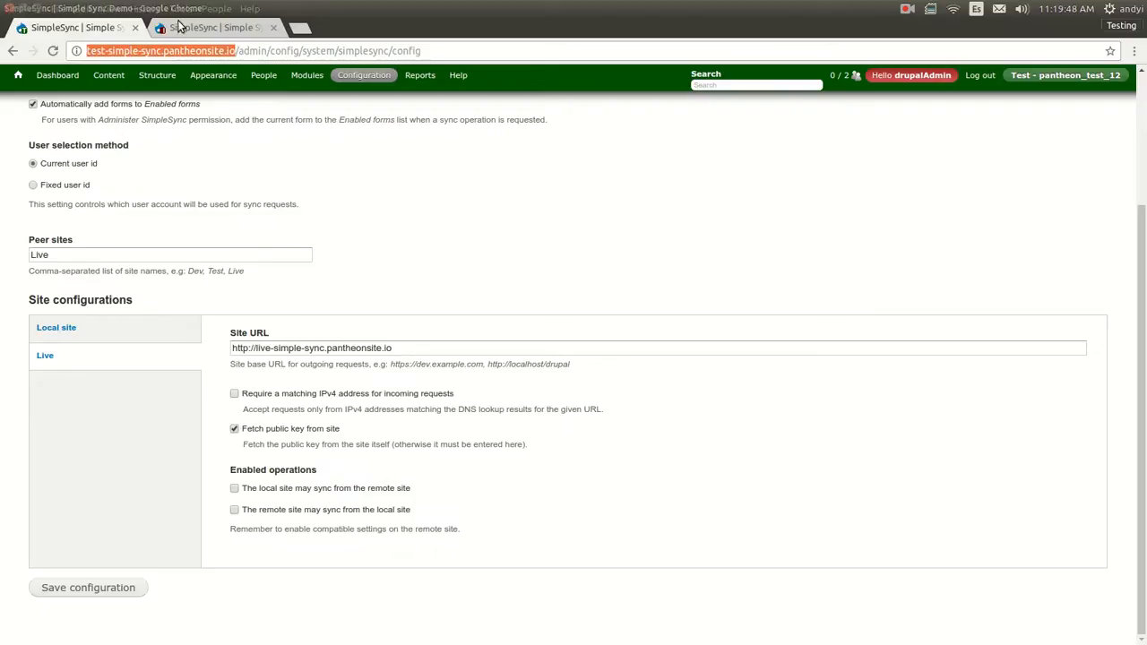
Step: Back on the live site, enable fetching the Stage peer's public key
{"action": "left_click", "coordinate": [215, 27]}
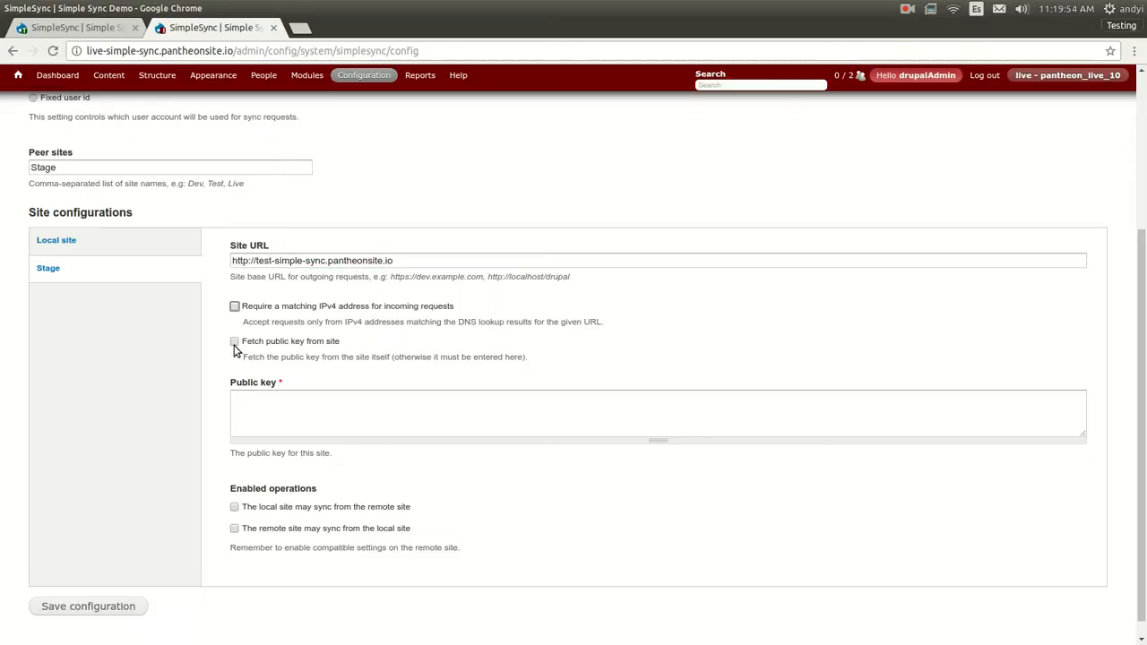
{"action": "left_click", "coordinate": [231, 342]}
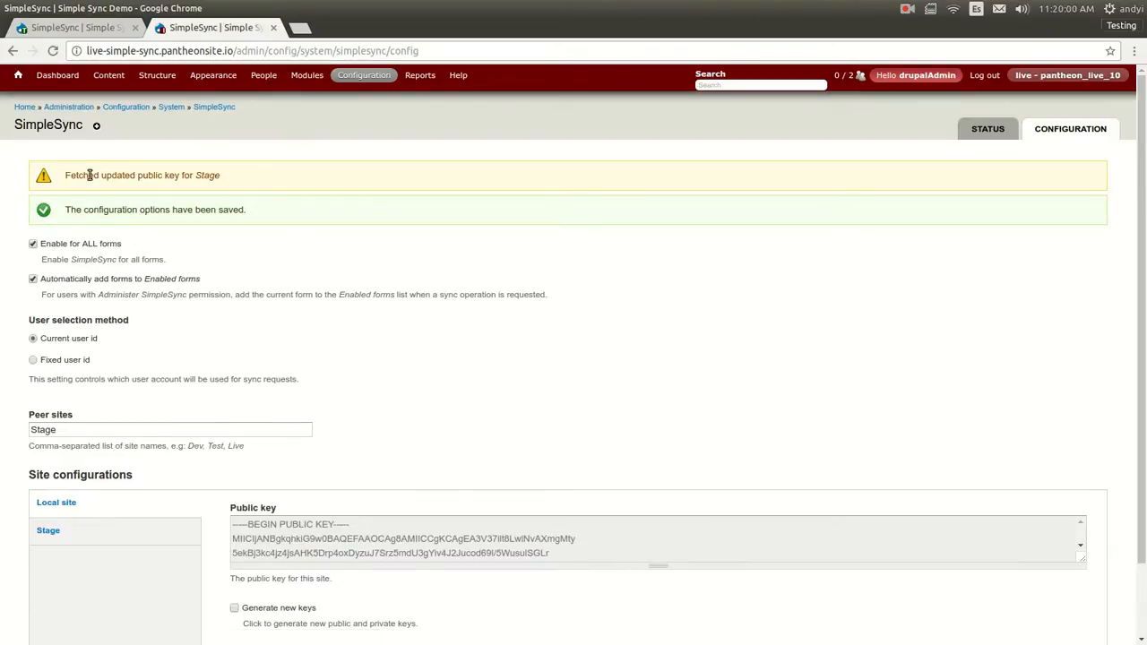
{"action": "mouse_move", "coordinate": [218, 190]}
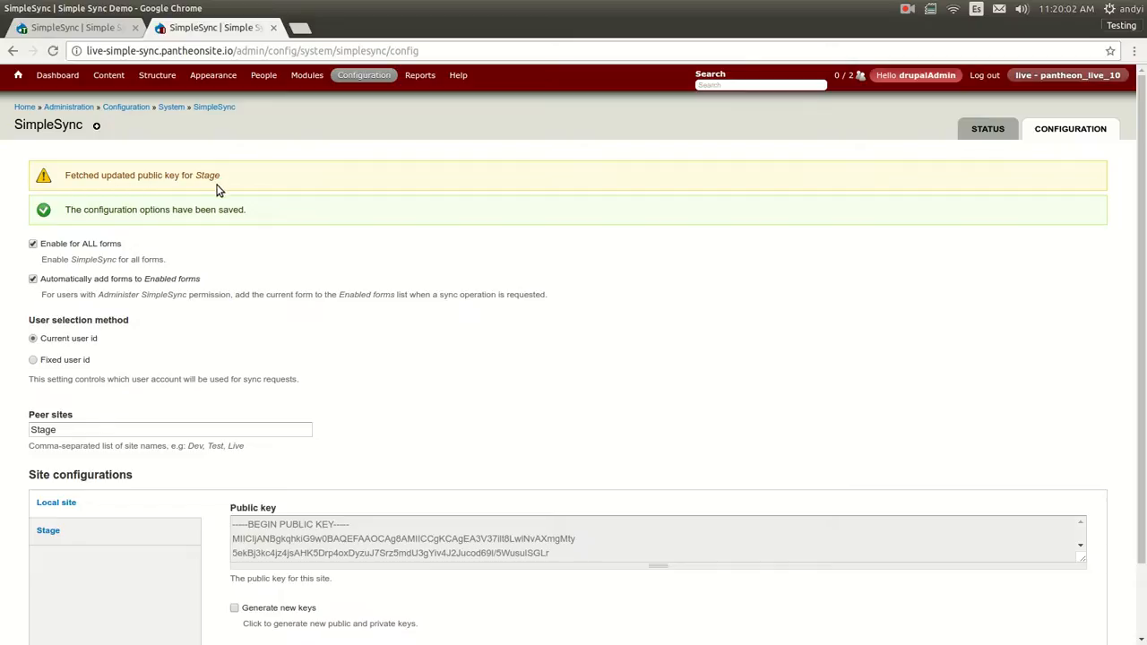
{"action": "mouse_move", "coordinate": [204, 209]}
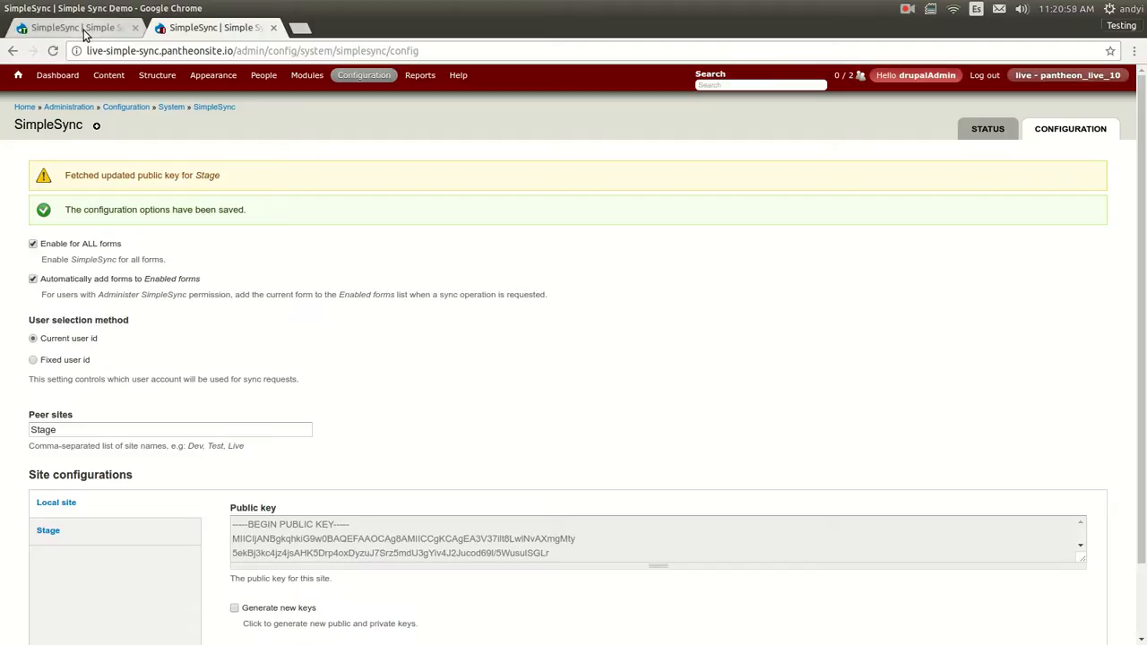
{"action": "mouse_move", "coordinate": [202, 26]}
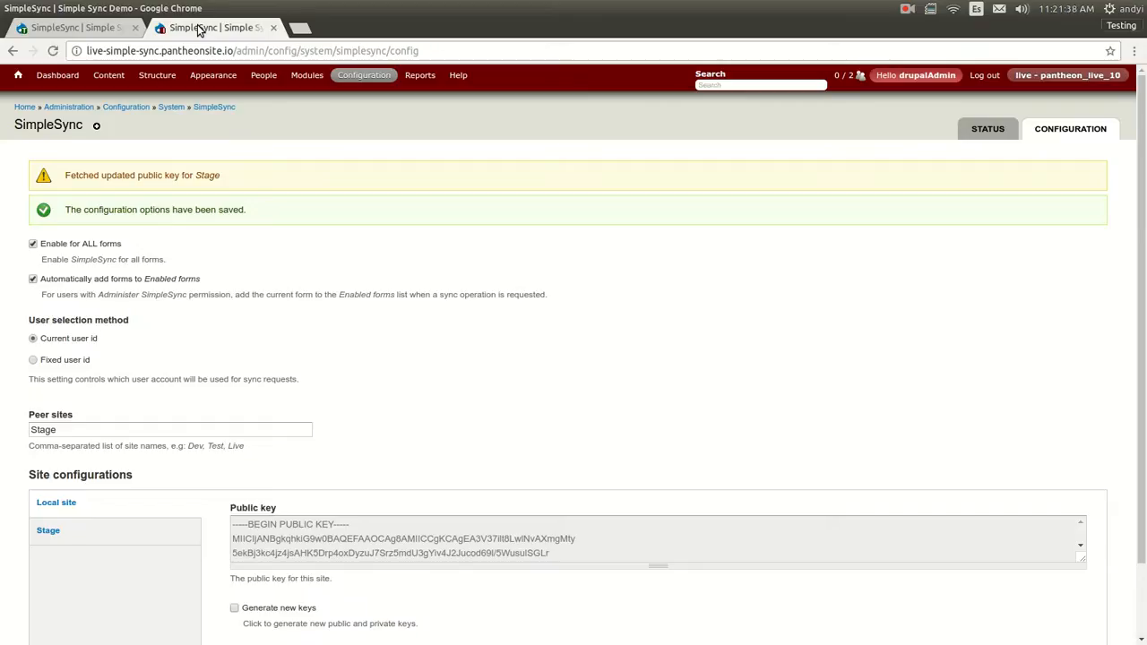
Step: Tick 'The local site may sync from the remote site' for Stage, save, and go to the test site
{"action": "left_click", "coordinate": [48, 447]}
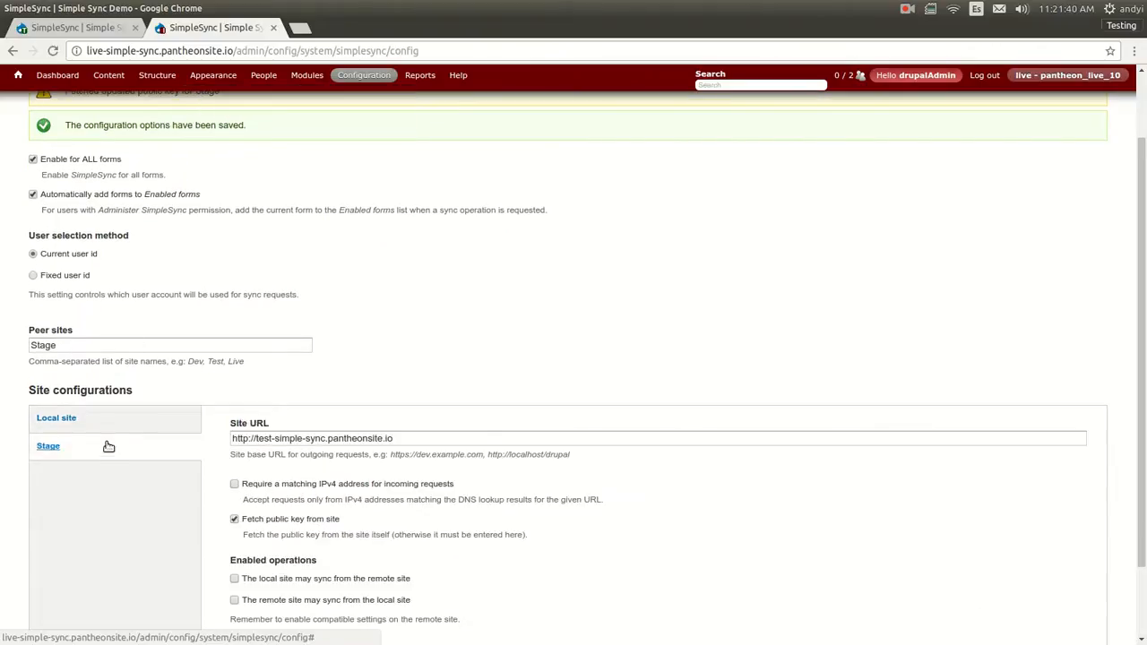
{"action": "scroll", "scroll_direction": "down", "scroll_amount": 3}
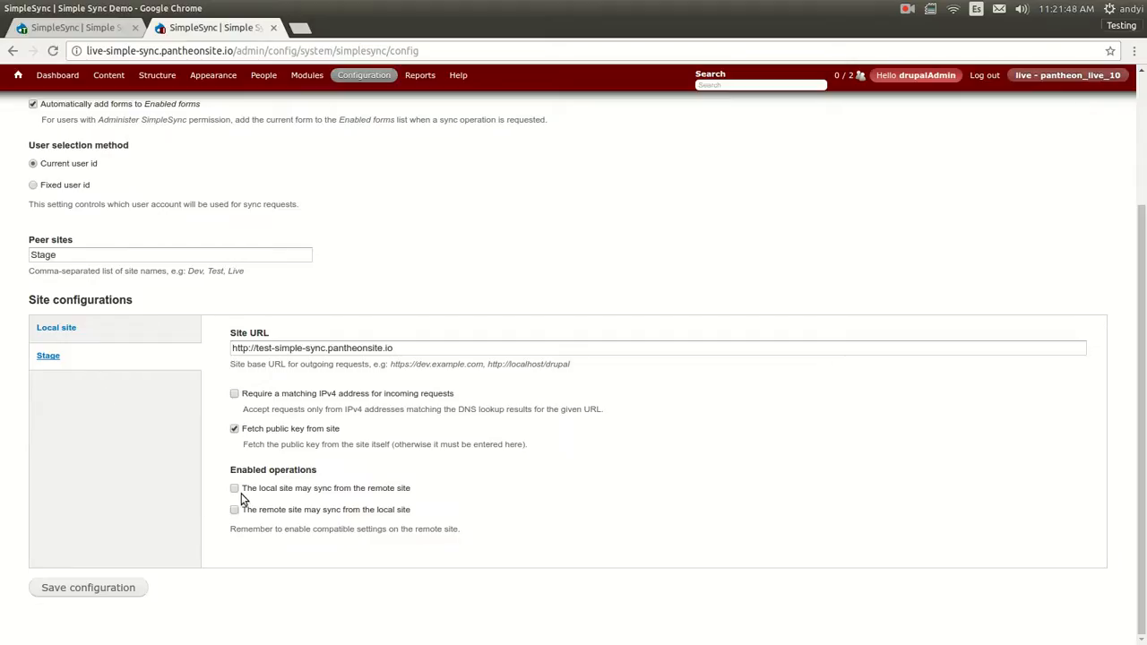
{"action": "mouse_move", "coordinate": [176, 308]}
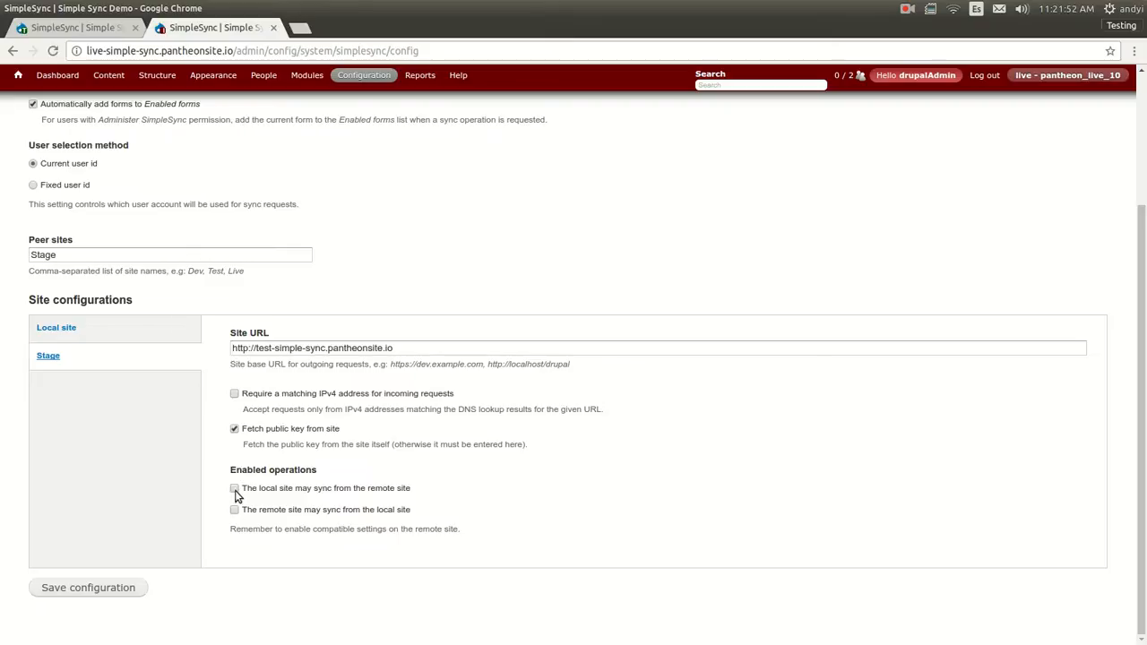
{"action": "left_click", "coordinate": [232, 488]}
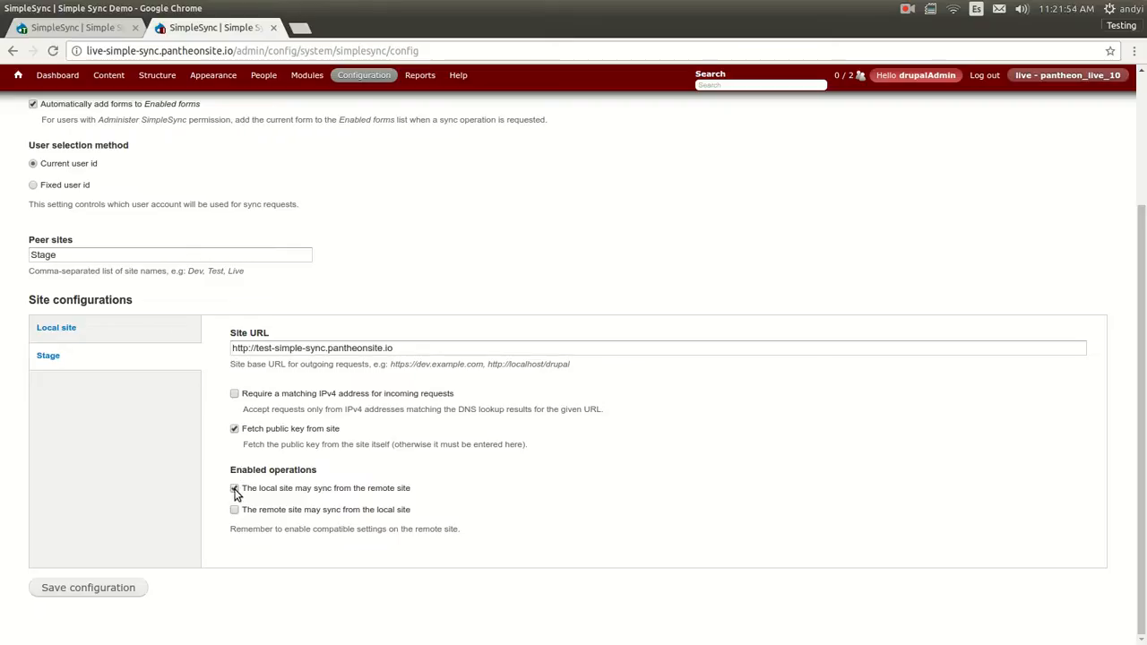
{"action": "left_click", "coordinate": [232, 488]}
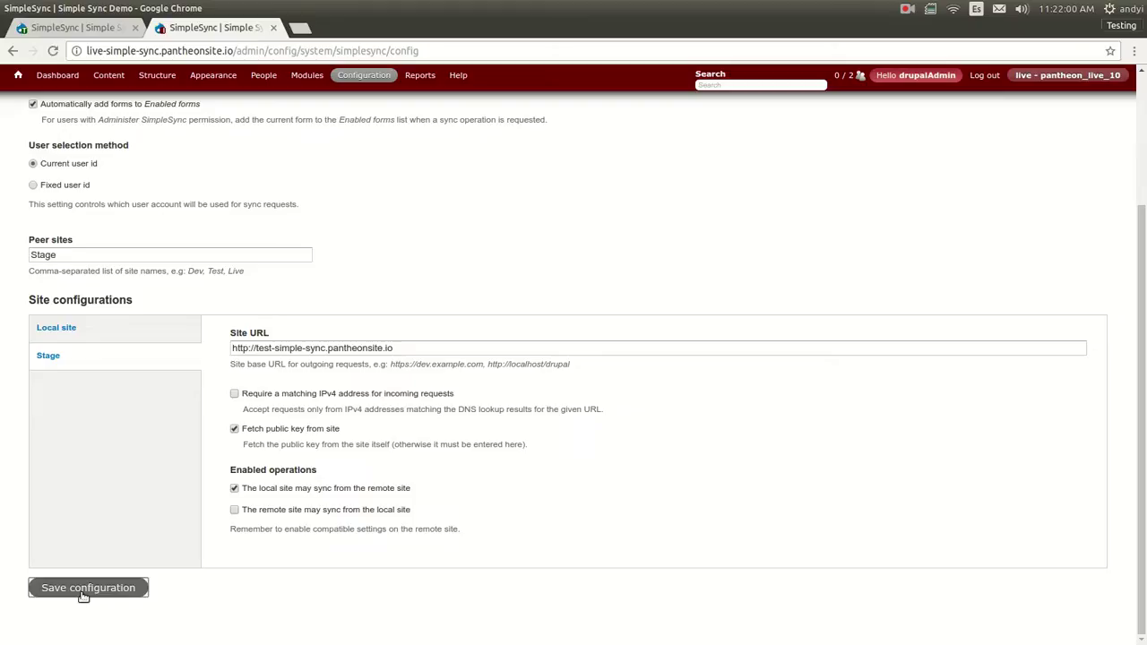
{"action": "left_click", "coordinate": [88, 588]}
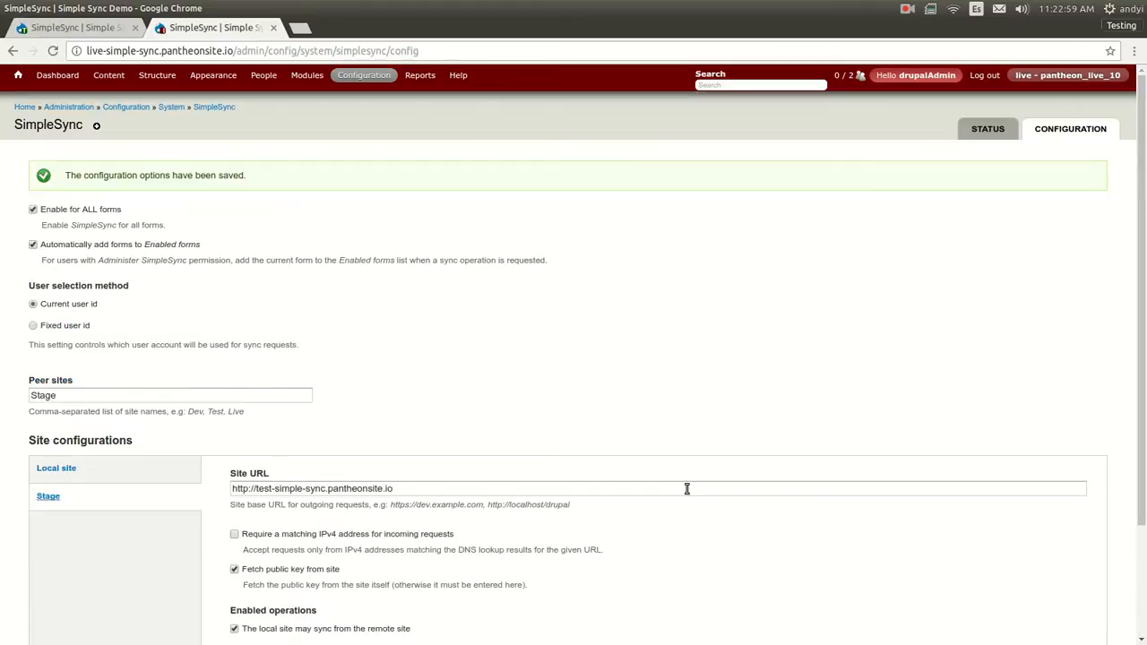
{"action": "left_click", "coordinate": [107, 75]}
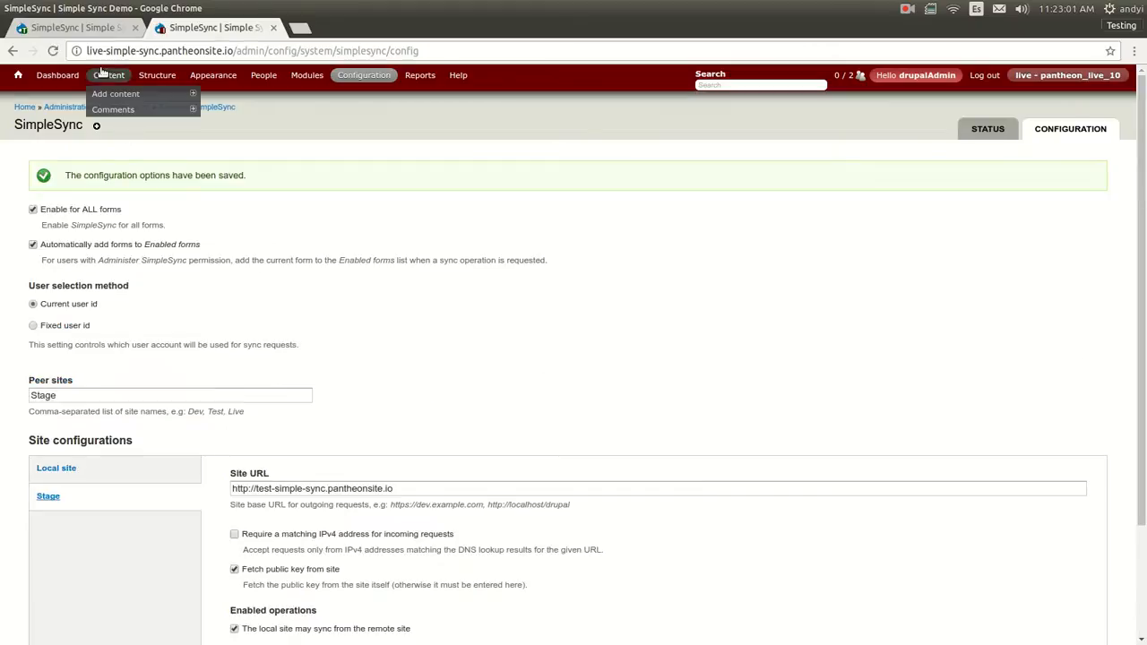
{"action": "left_click", "coordinate": [67, 27]}
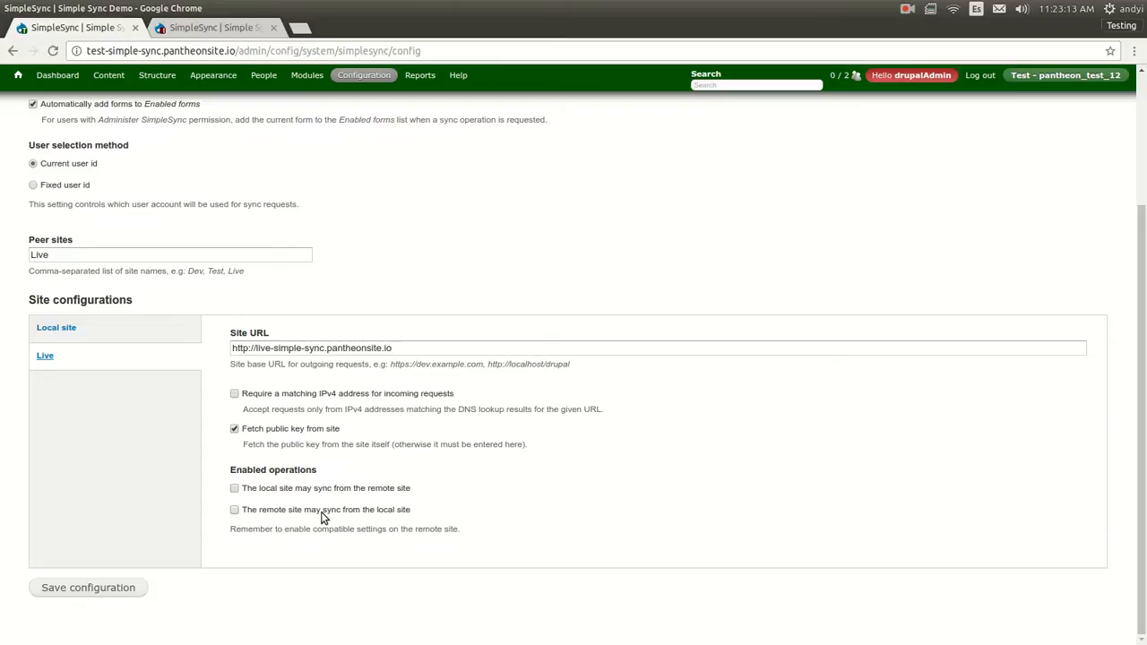
{"action": "mouse_move", "coordinate": [240, 459]}
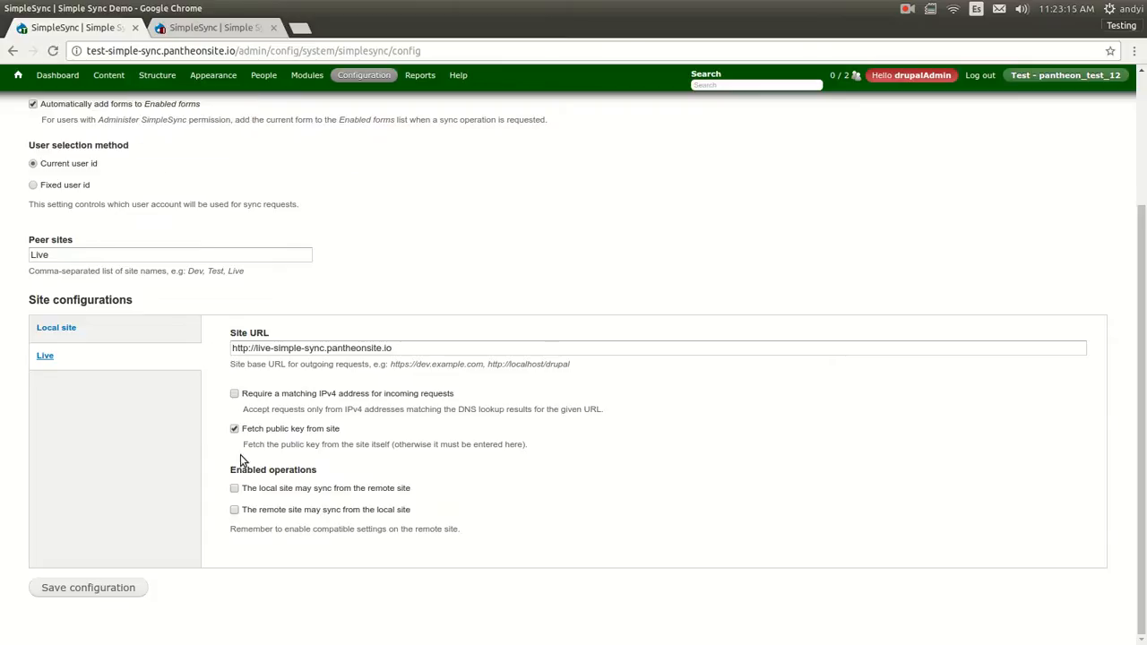
Step: Tick 'The remote site may sync from the local site' for Live and save
{"action": "left_click", "coordinate": [232, 510]}
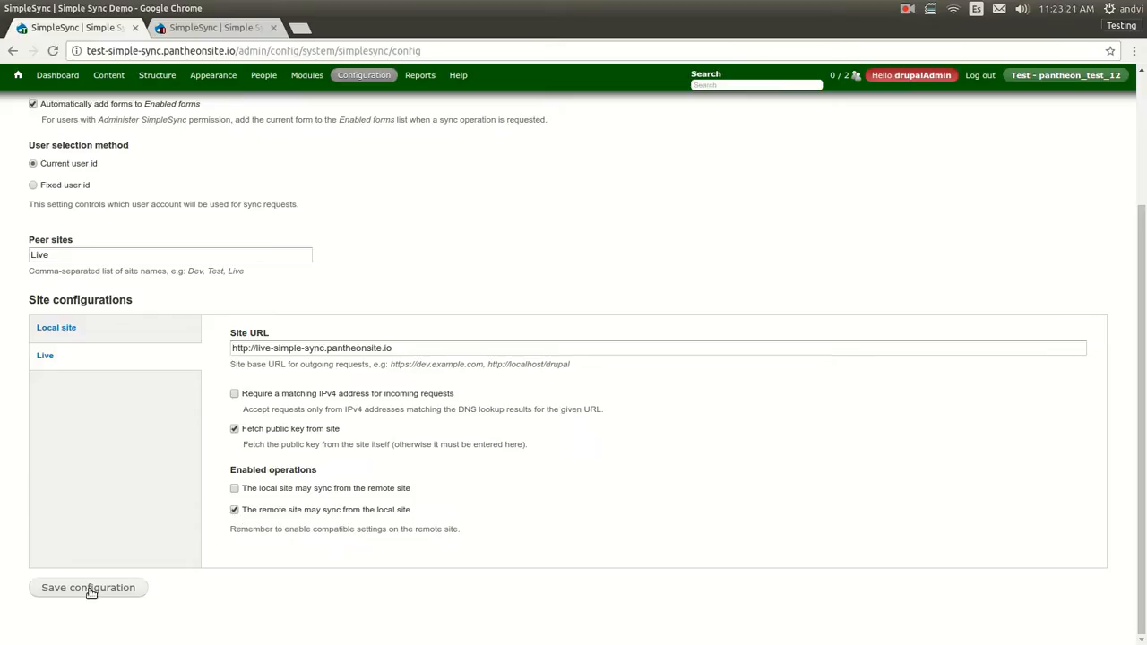
{"action": "left_click", "coordinate": [88, 588]}
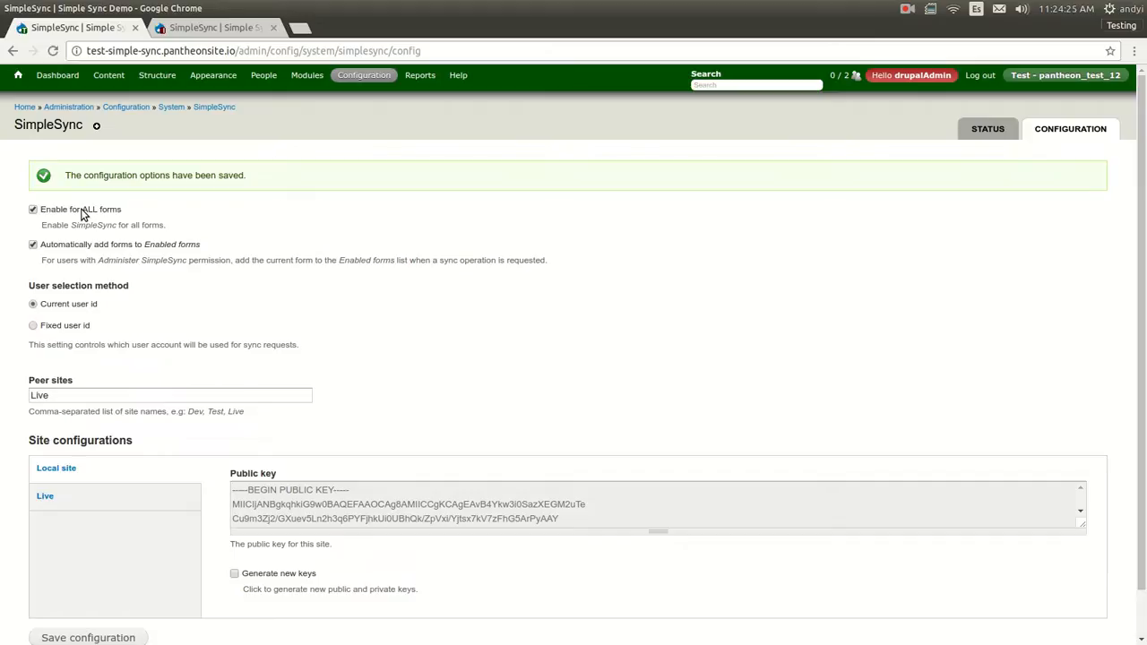
{"action": "mouse_move", "coordinate": [12, 157]}
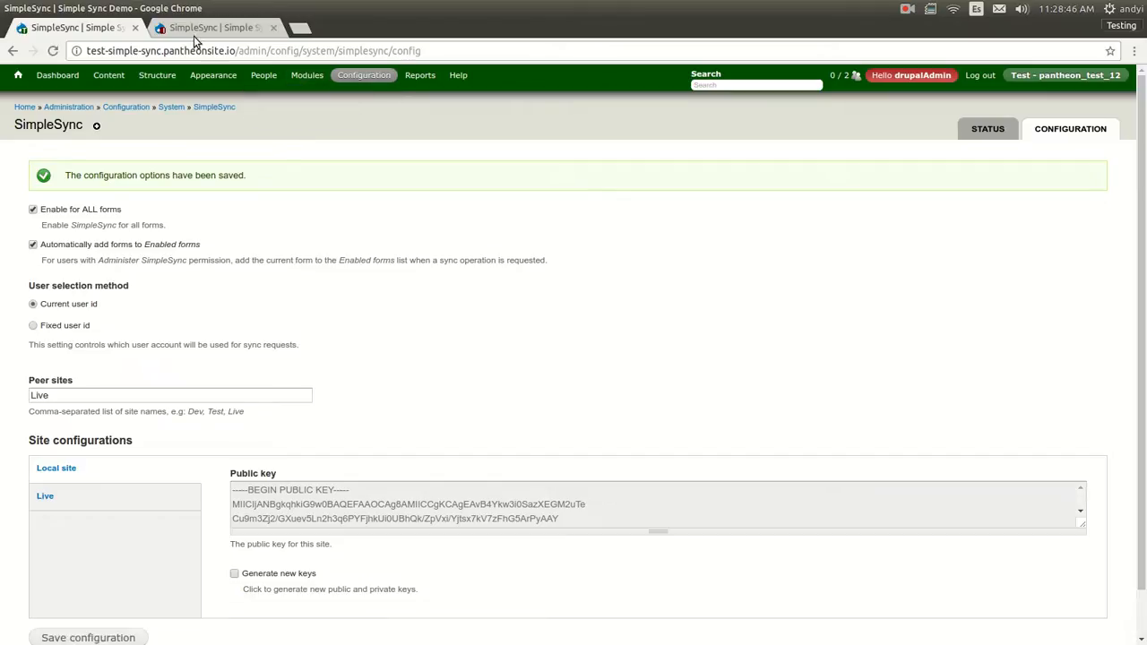
Step: Browse the test site's Modules list, then return to the live site's SimpleSync configuration
{"action": "left_click", "coordinate": [306, 75]}
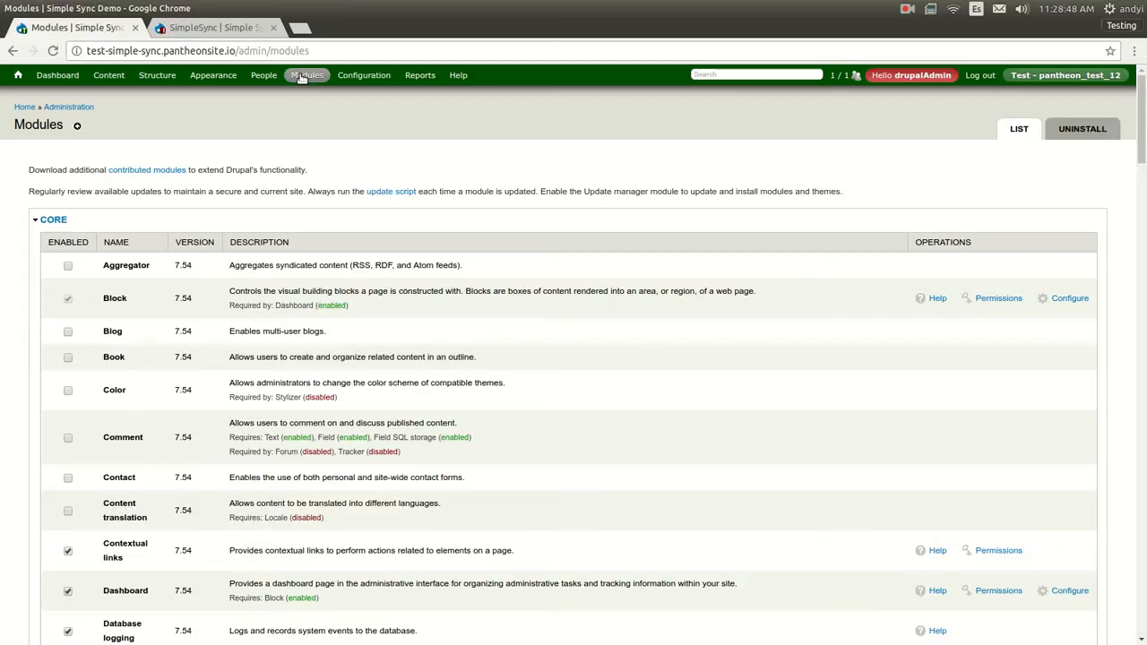
{"action": "left_click", "coordinate": [306, 76]}
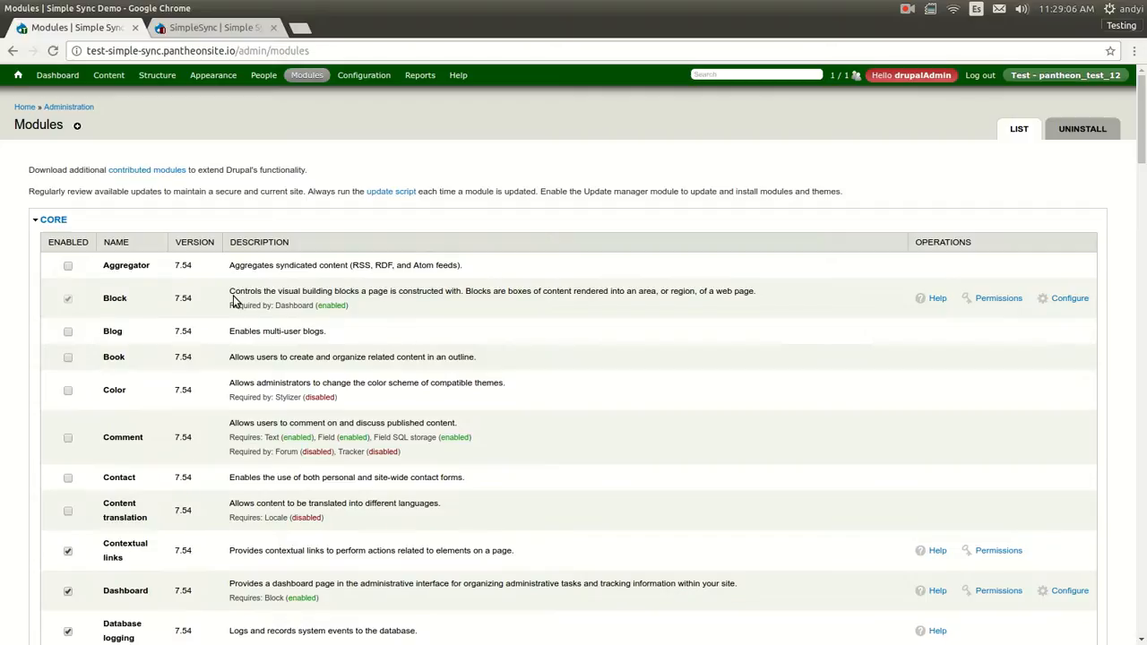
{"action": "scroll", "scroll_direction": "down", "scroll_amount": 3}
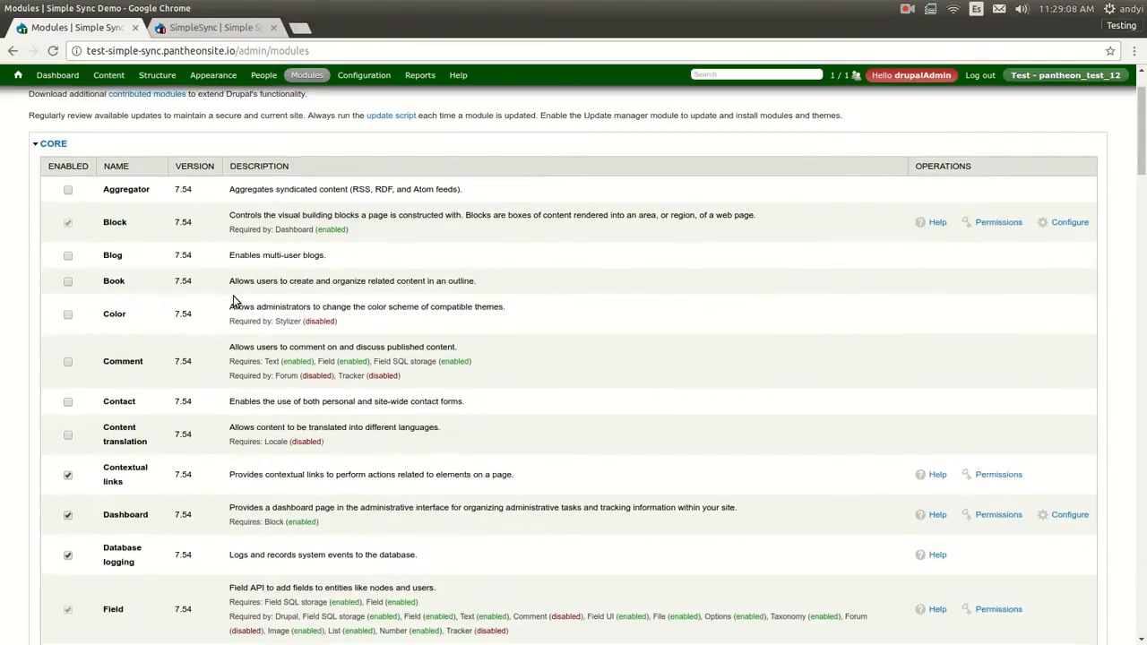
{"action": "scroll", "scroll_direction": "down", "scroll_amount": 3}
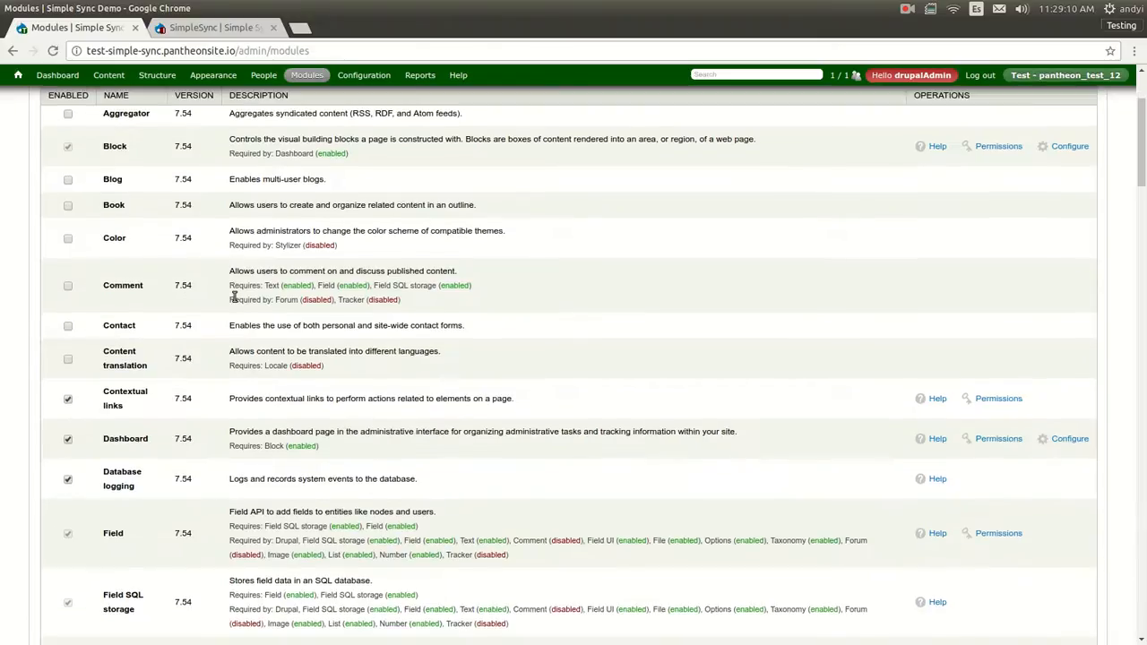
{"action": "scroll", "scroll_direction": "down", "scroll_amount": 3}
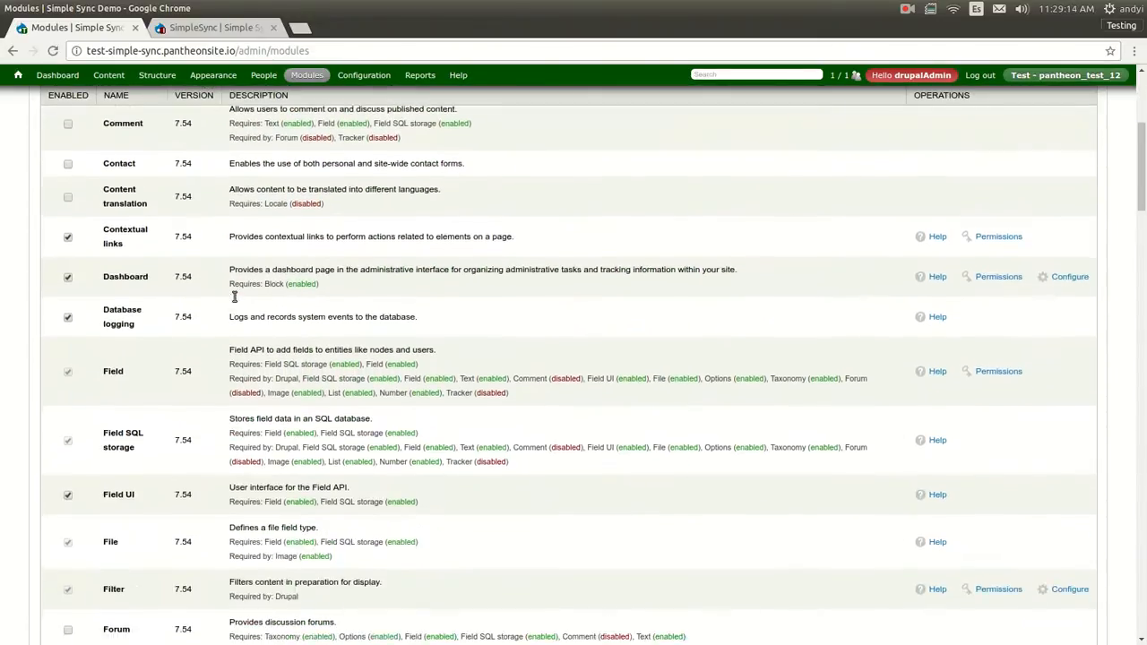
{"action": "scroll", "scroll_direction": "down", "scroll_amount": 3}
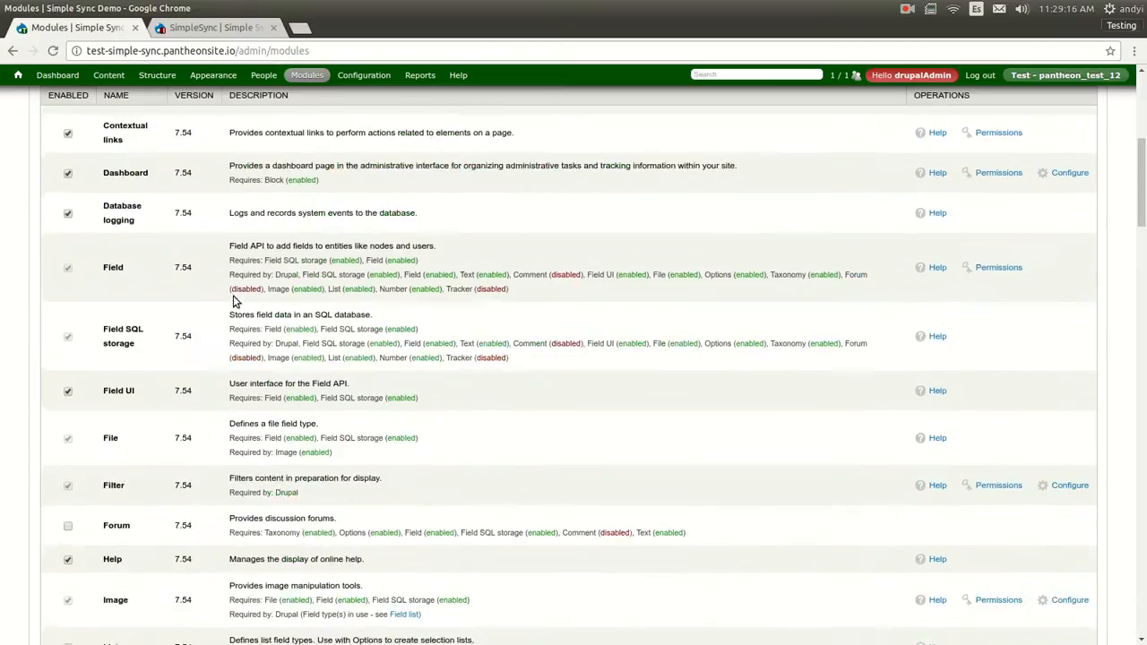
{"action": "scroll", "scroll_direction": "up", "scroll_amount": 3}
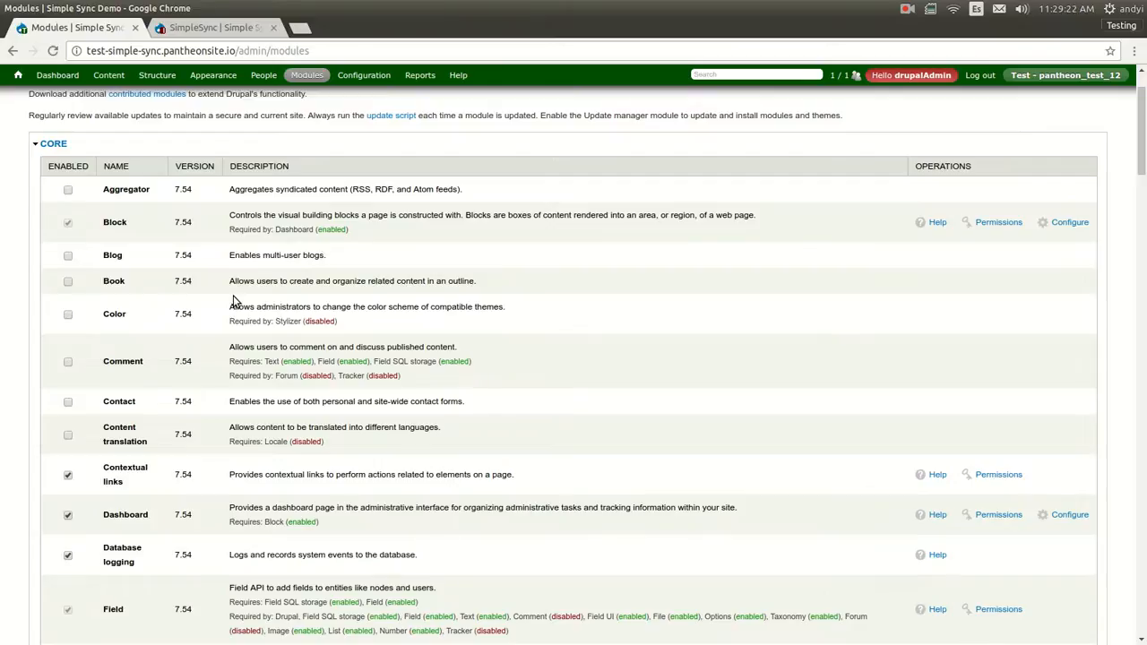
{"action": "left_click", "coordinate": [215, 20]}
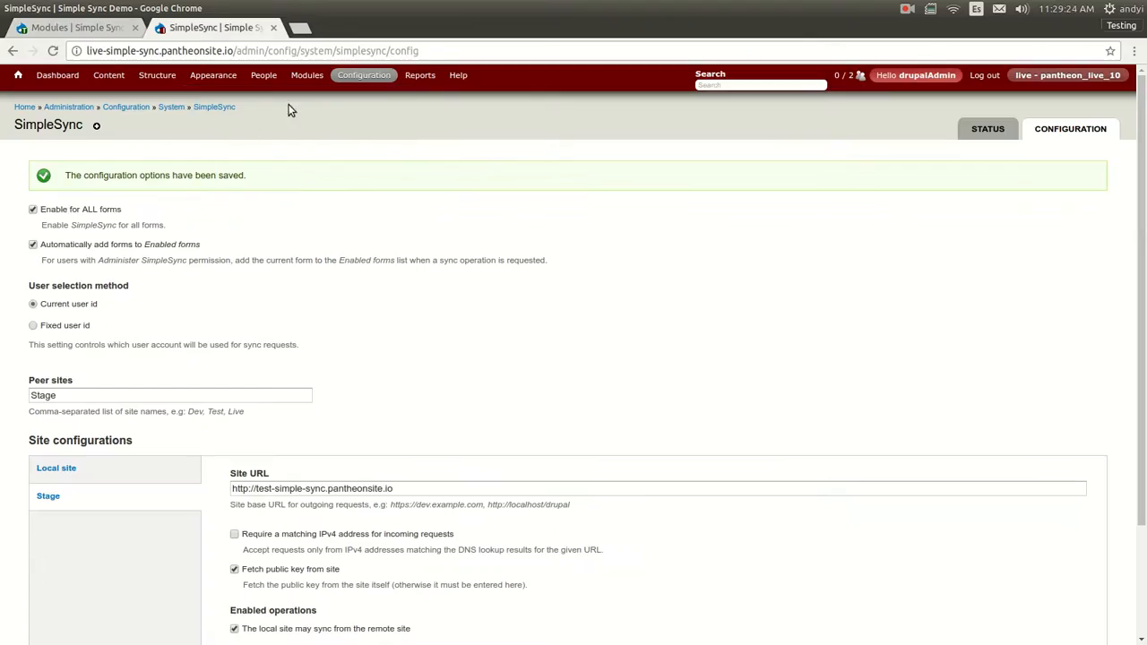
Step: Open the live site's Modules list from the admin toolbar
{"action": "left_click", "coordinate": [306, 76]}
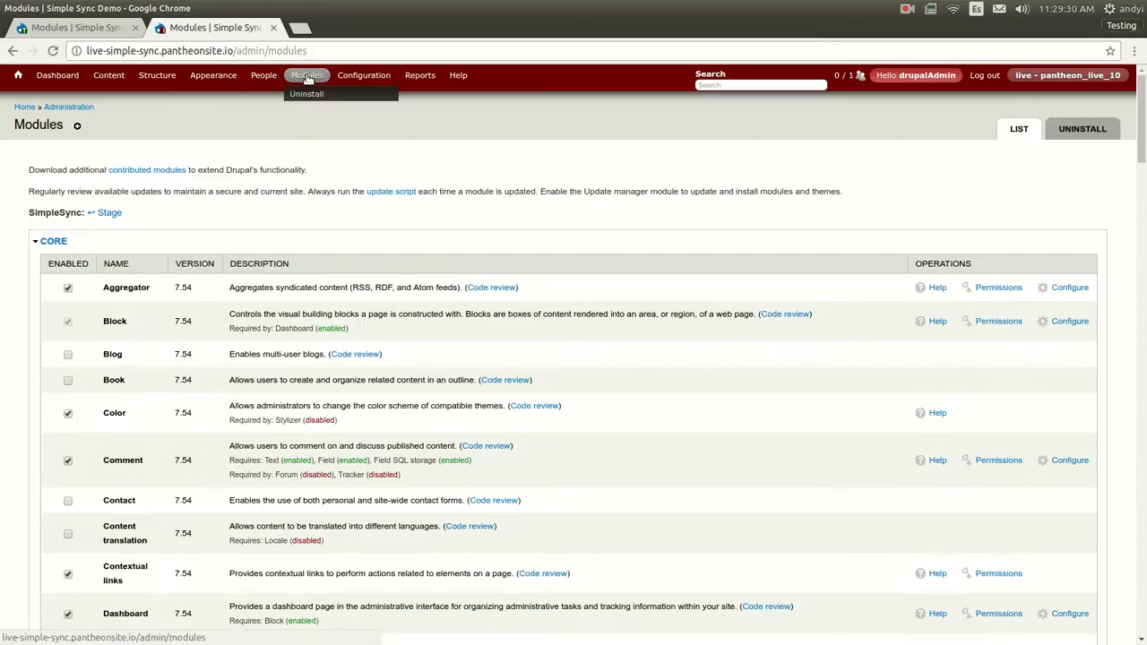
{"action": "mouse_move", "coordinate": [227, 124]}
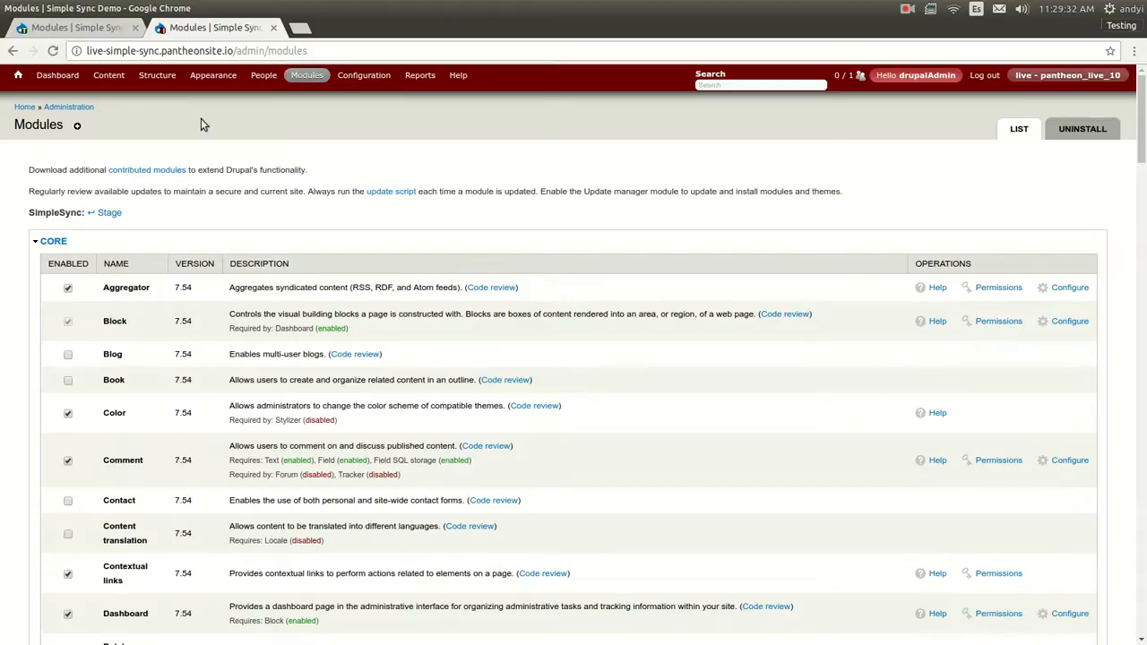
{"action": "mouse_move", "coordinate": [30, 215]}
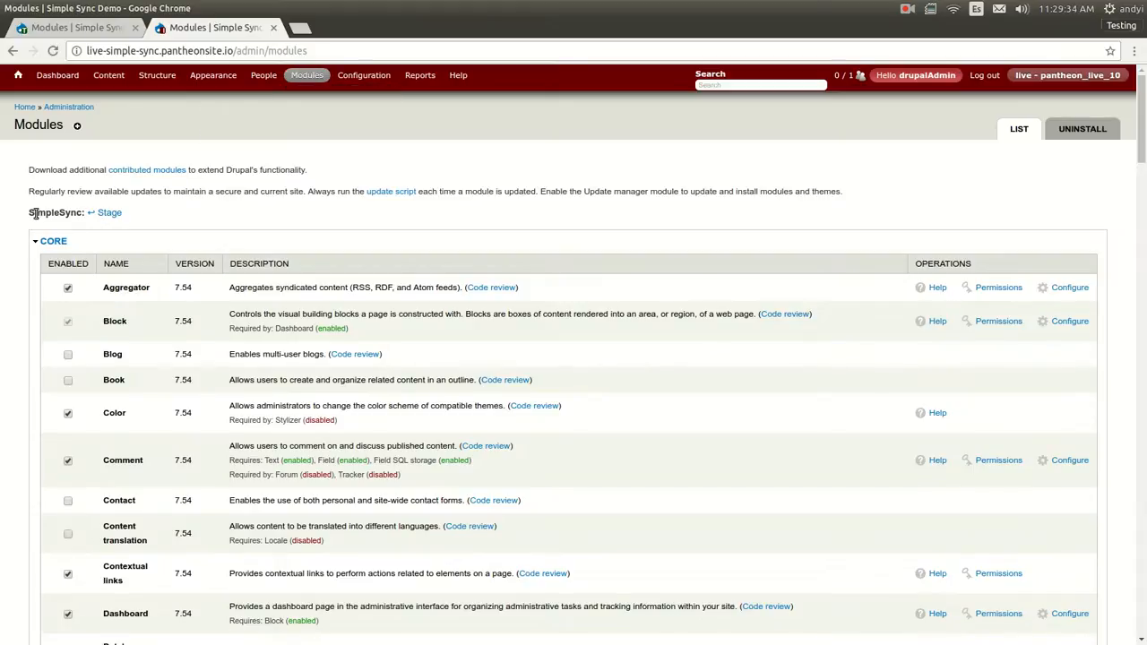
{"action": "mouse_move", "coordinate": [112, 216]}
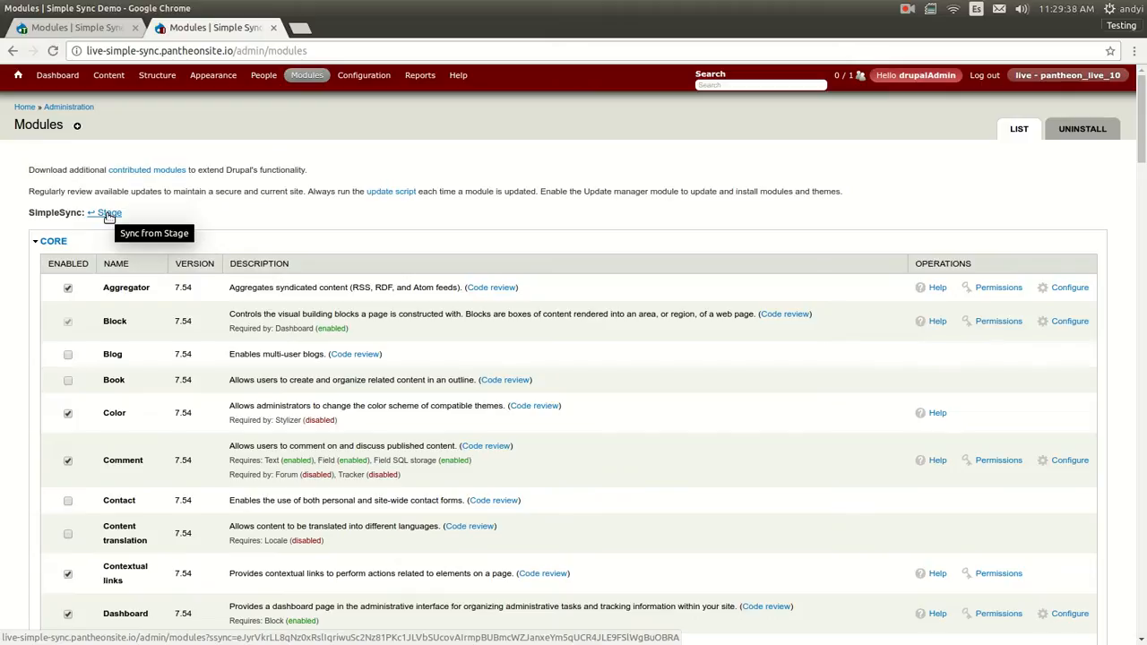
Step: Show the live site's not-in-sync report against Stage, listing six module differences
{"action": "left_click", "coordinate": [107, 214]}
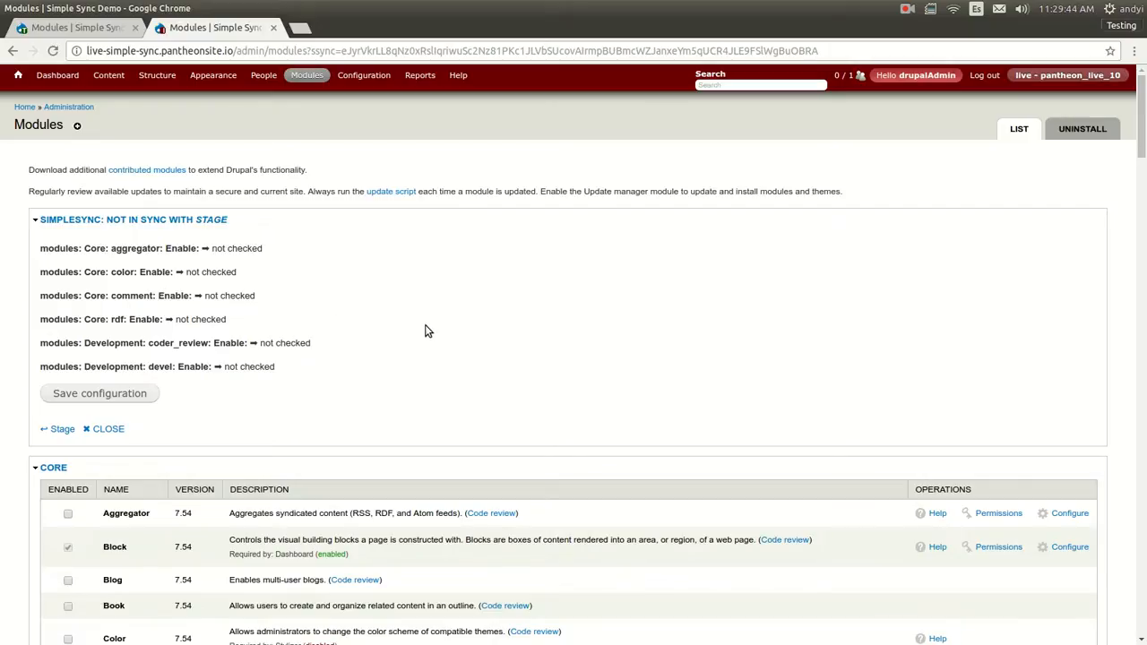
{"action": "mouse_move", "coordinate": [435, 309]}
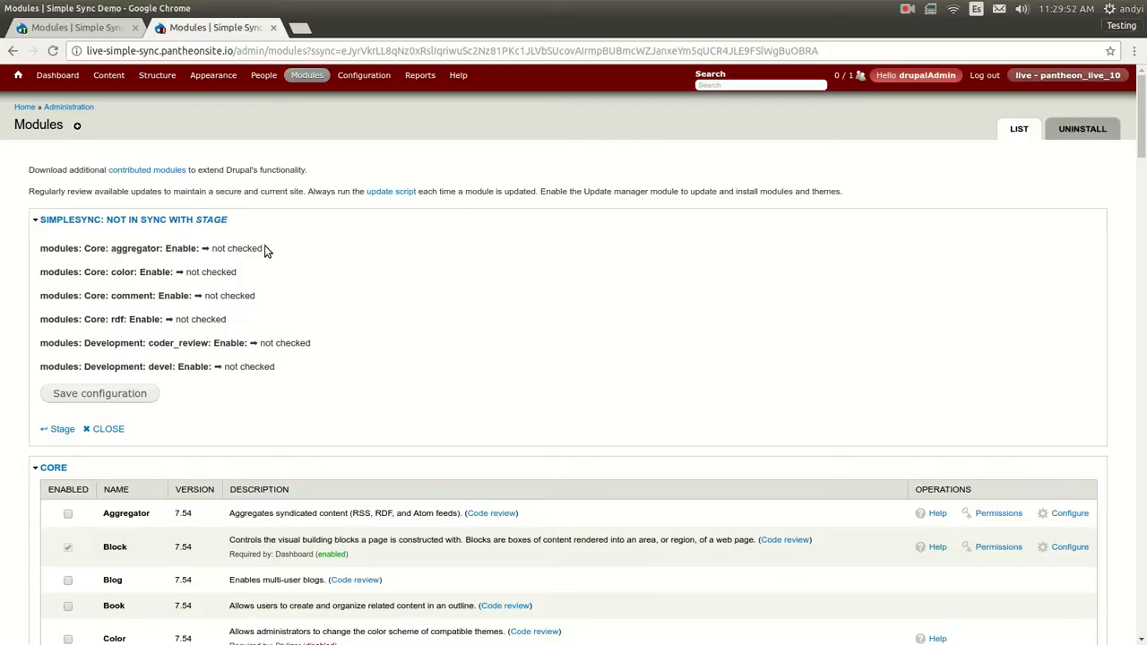
{"action": "mouse_move", "coordinate": [212, 263]}
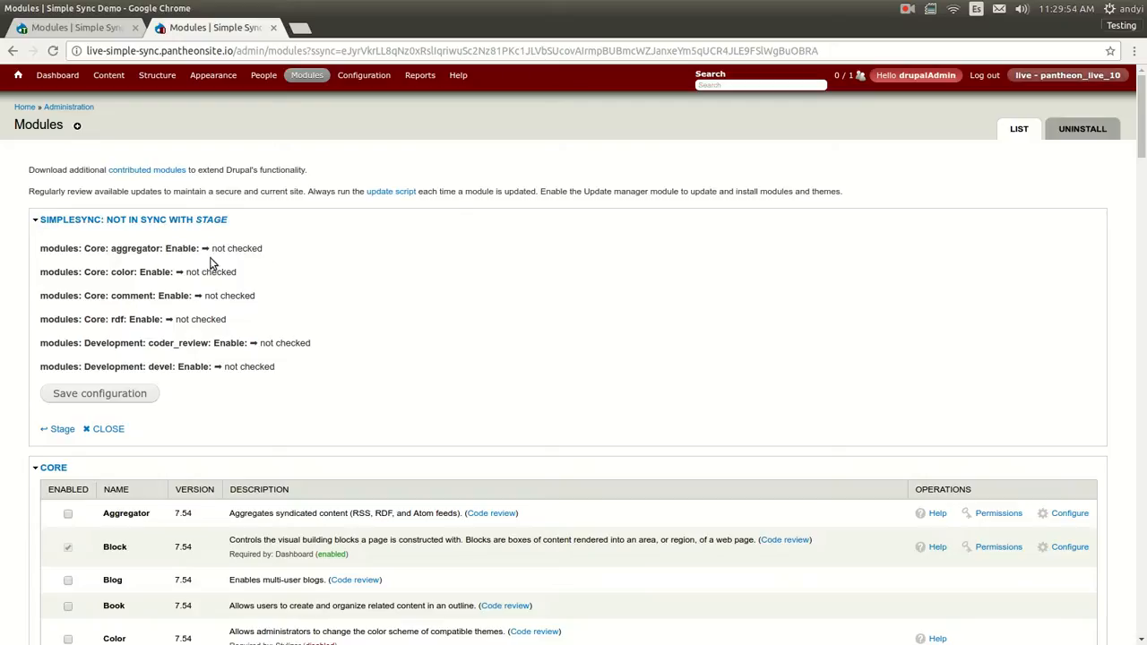
{"action": "mouse_move", "coordinate": [173, 272]}
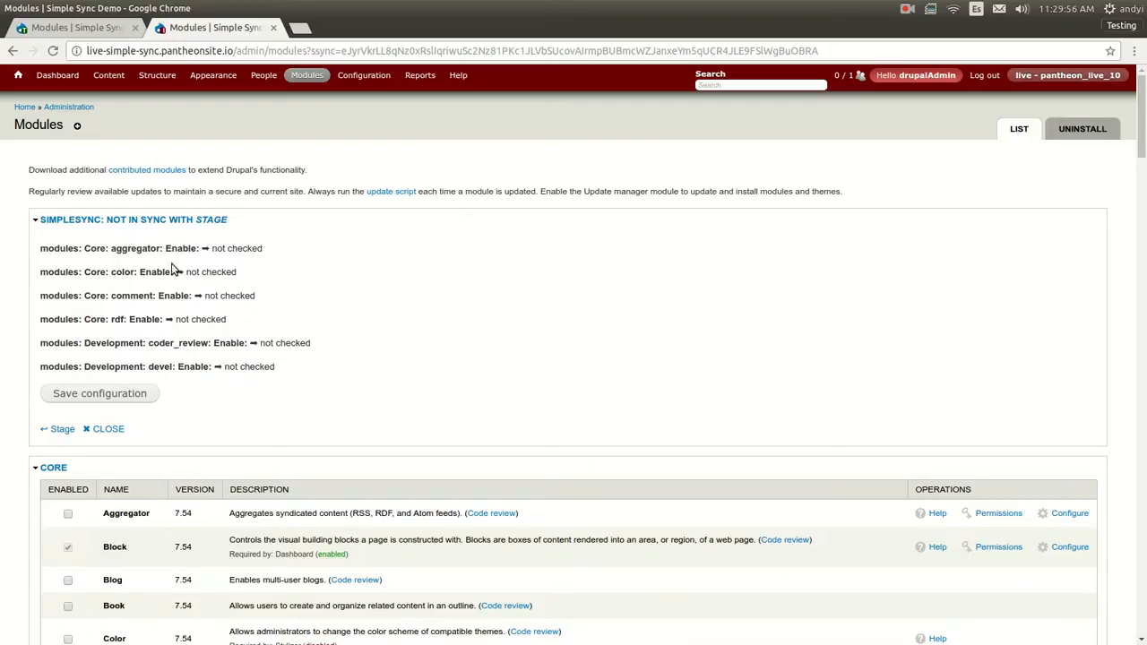
{"action": "mouse_move", "coordinate": [125, 285]}
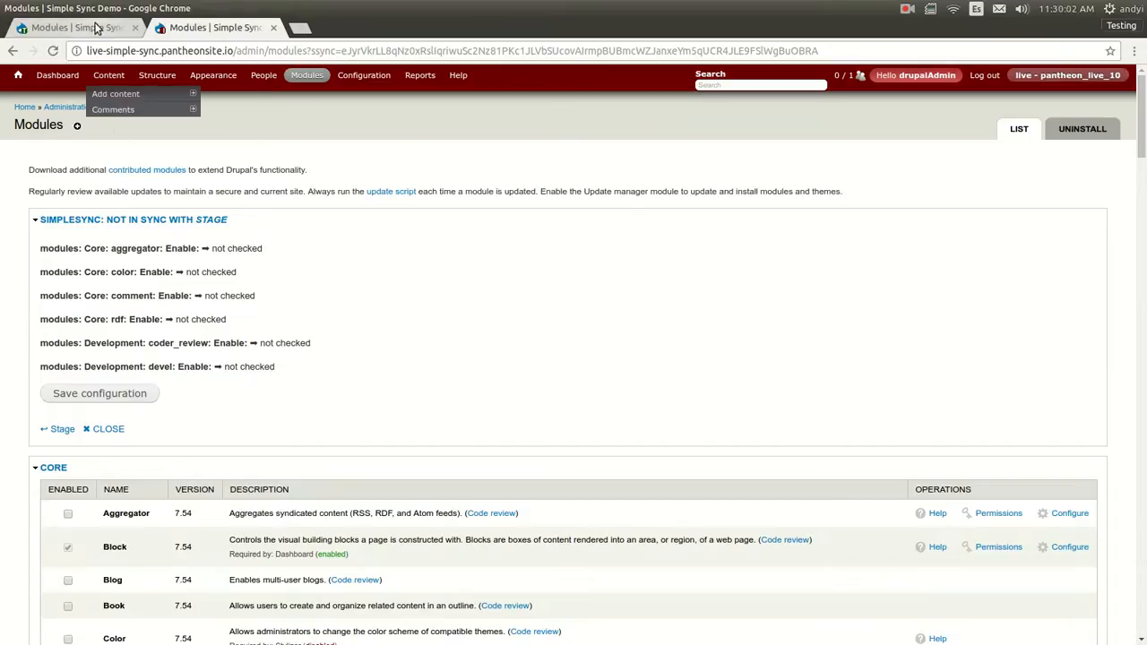
{"action": "left_click", "coordinate": [216, 28]}
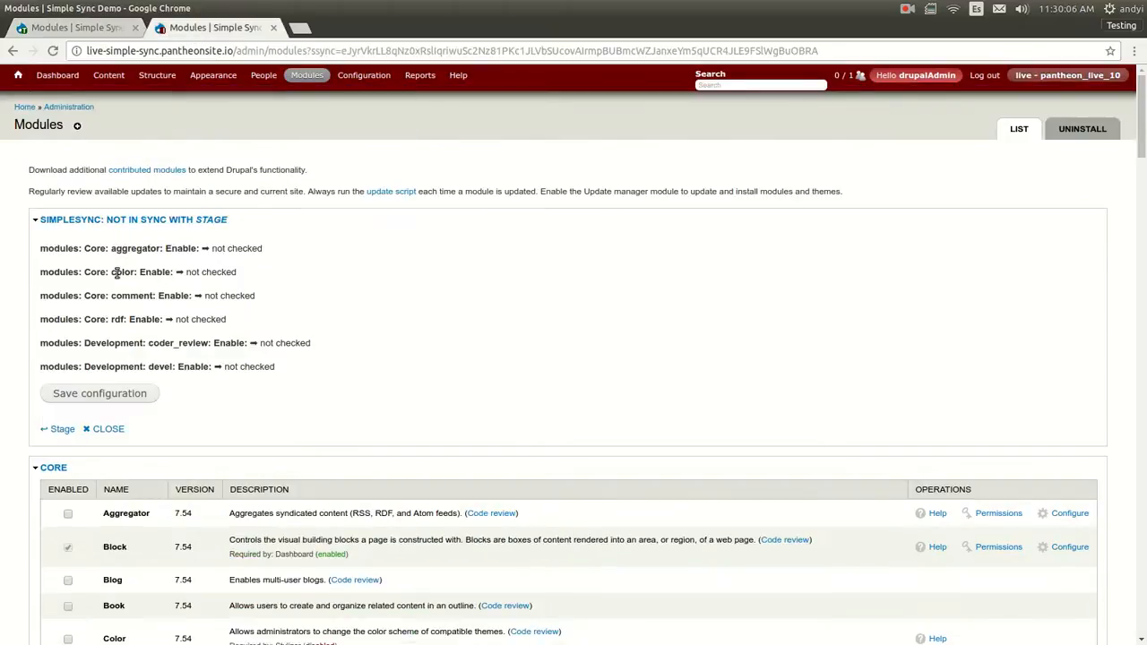
{"action": "mouse_move", "coordinate": [92, 319]}
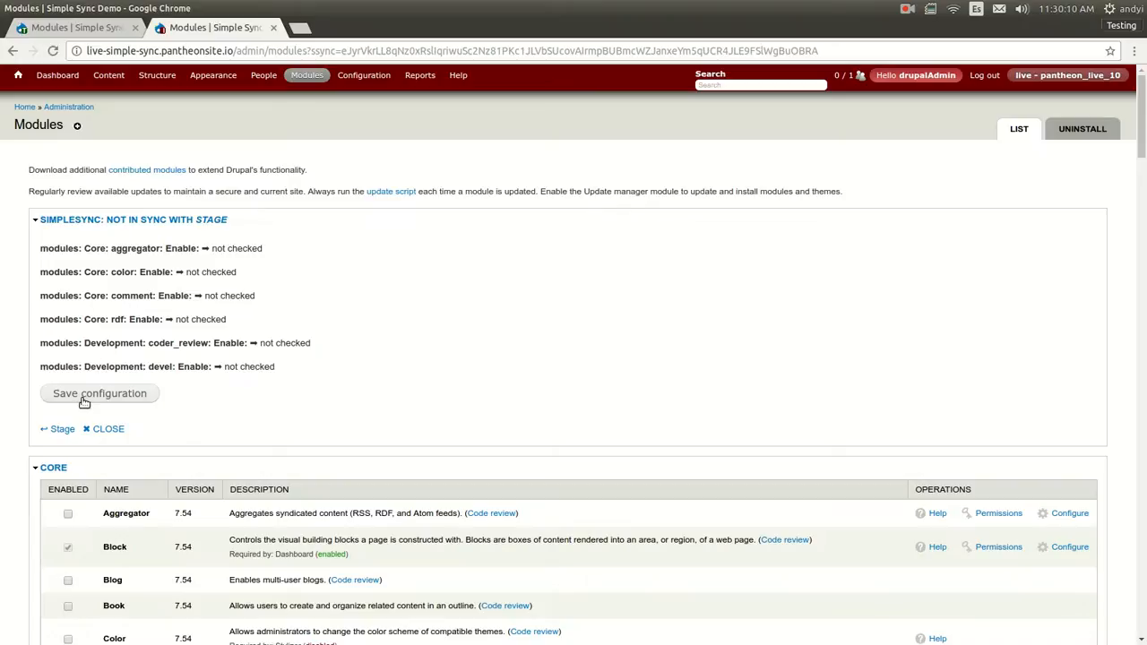
Step: Save the live site's module configuration and confirm SimpleSync reports it in sync with Stage
{"action": "left_click", "coordinate": [100, 393]}
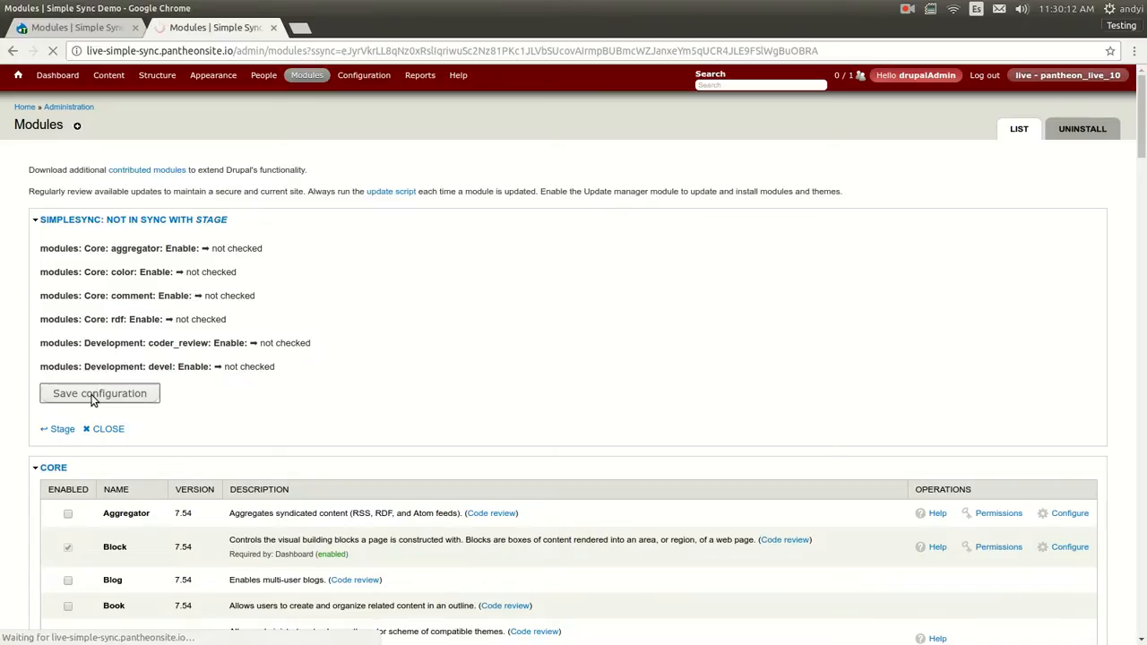
{"action": "left_click", "coordinate": [99, 393]}
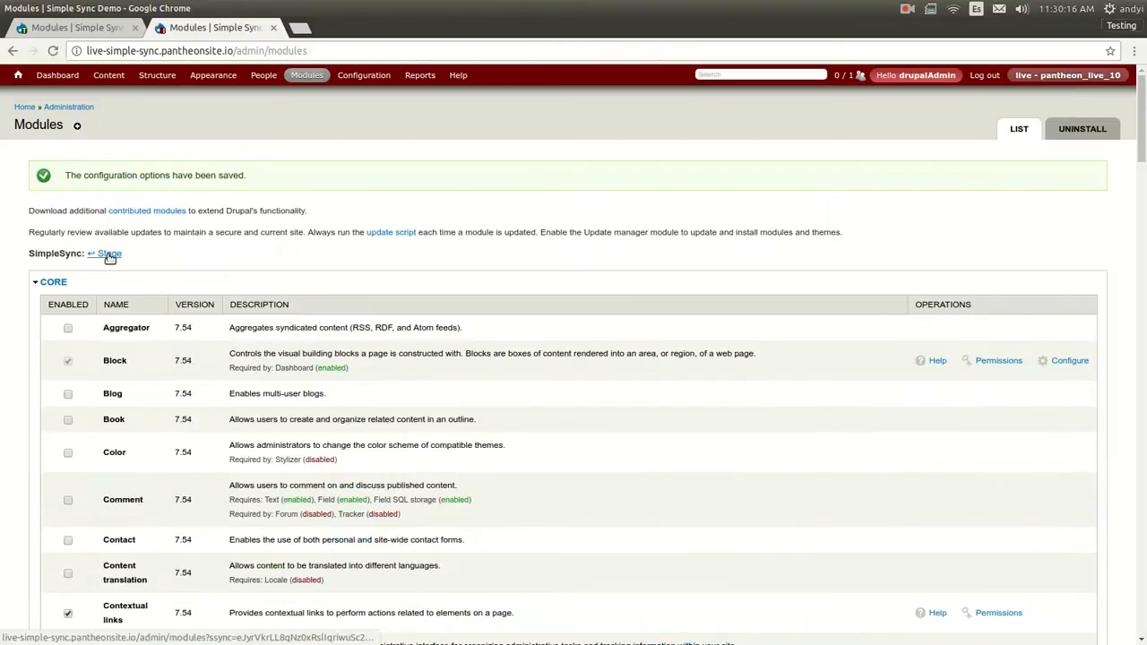
{"action": "left_click", "coordinate": [108, 253]}
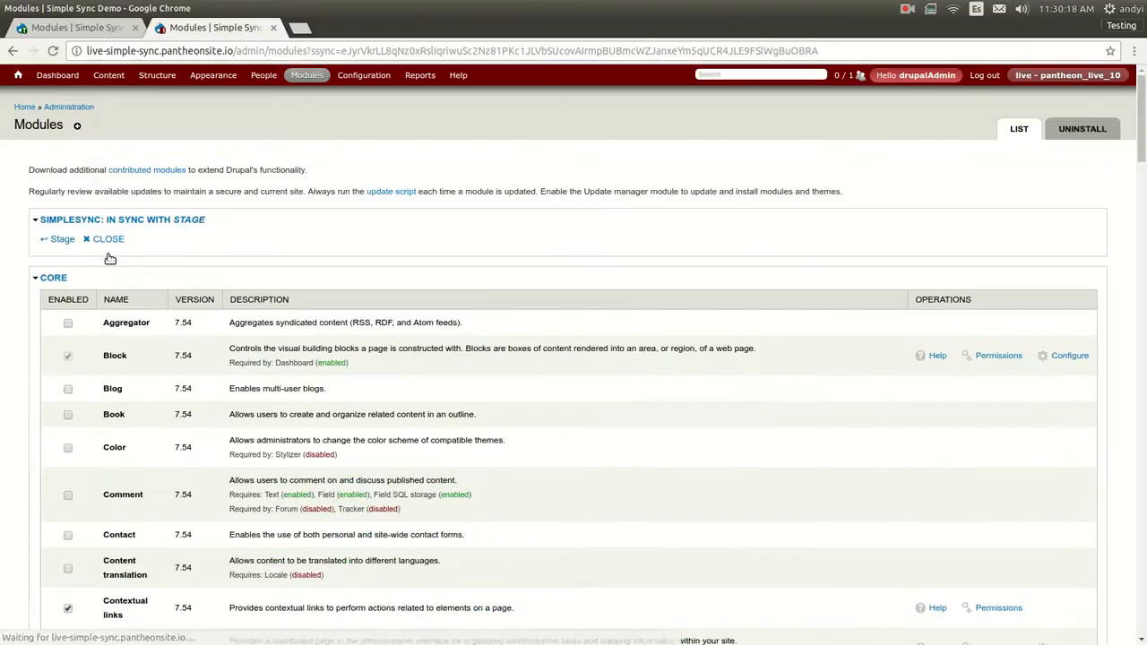
{"action": "mouse_move", "coordinate": [127, 228]}
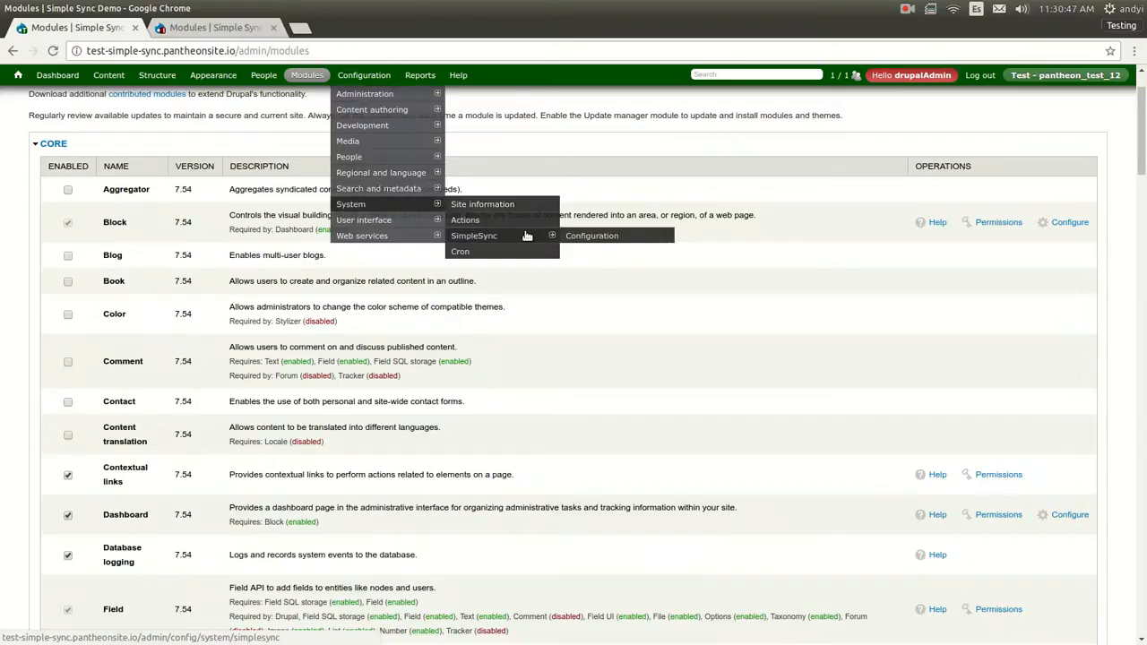
Step: Append ', Local-Dev' to the Stage site's SimpleSync peer sites list
{"action": "left_click", "coordinate": [591, 235]}
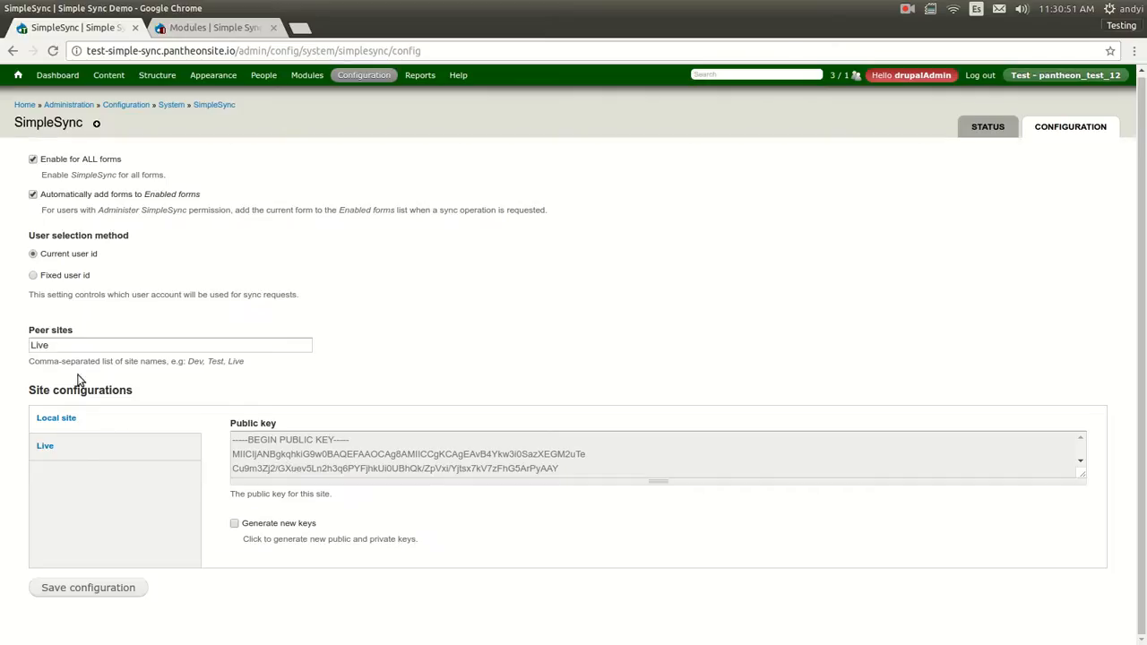
{"action": "type", "text": ","}
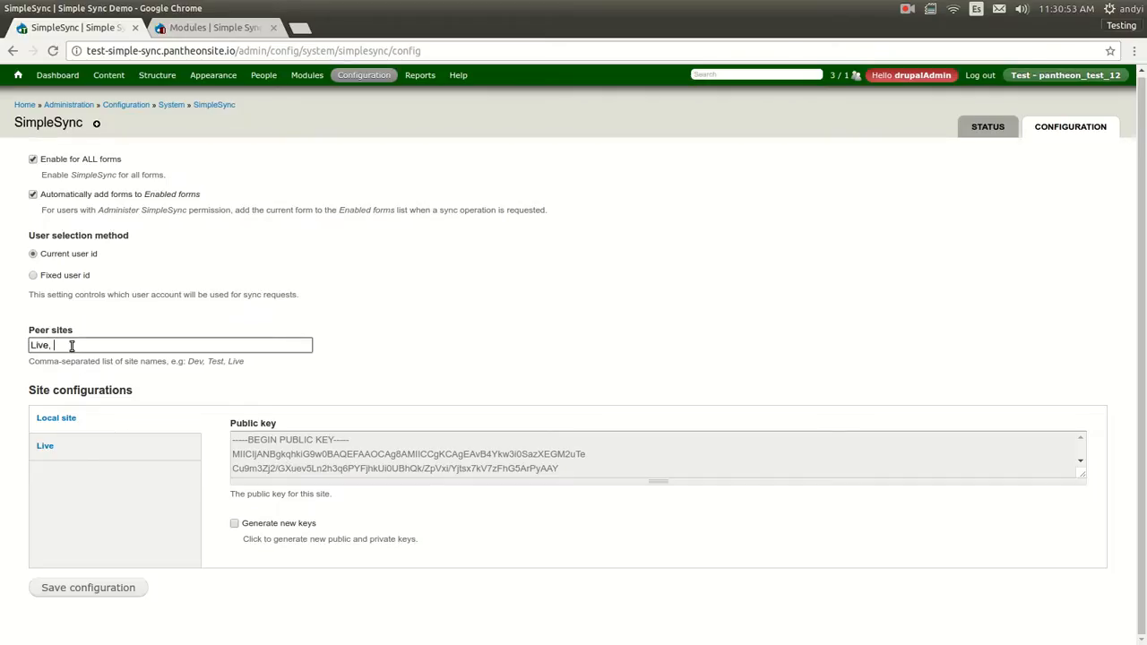
{"action": "type", "text": "Local"}
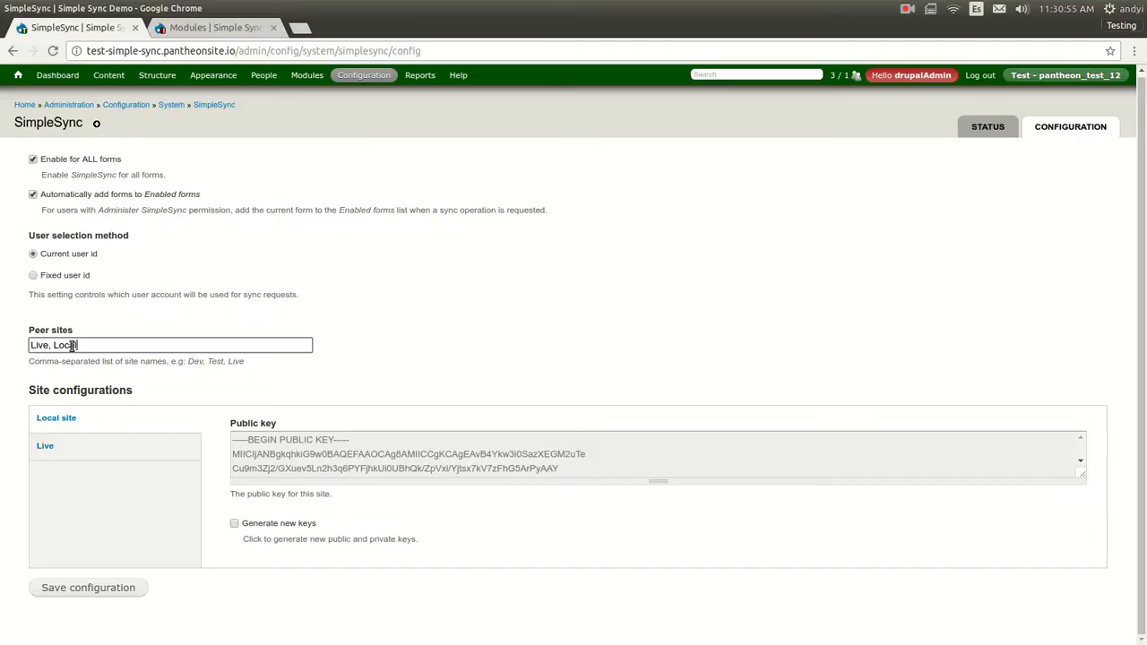
{"action": "type", "text": "-Dev"}
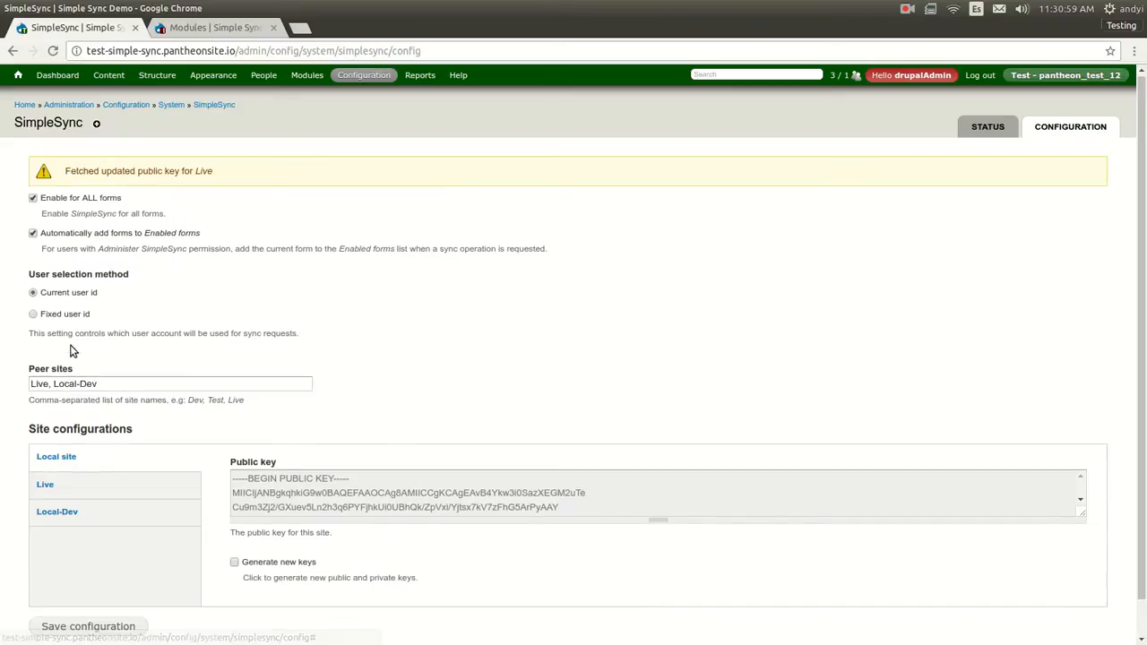
Step: Open the Local-Dev peer settings and toggle 'Enable for ALL forms' off and back on
{"action": "left_click", "coordinate": [58, 512]}
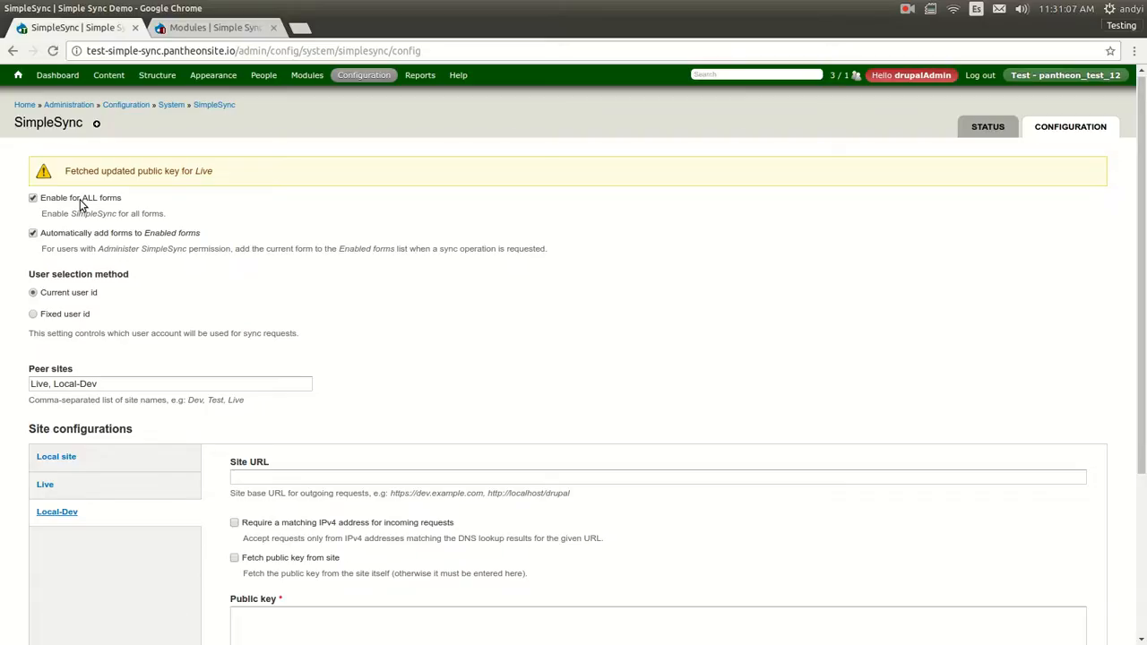
{"action": "left_click", "coordinate": [32, 198]}
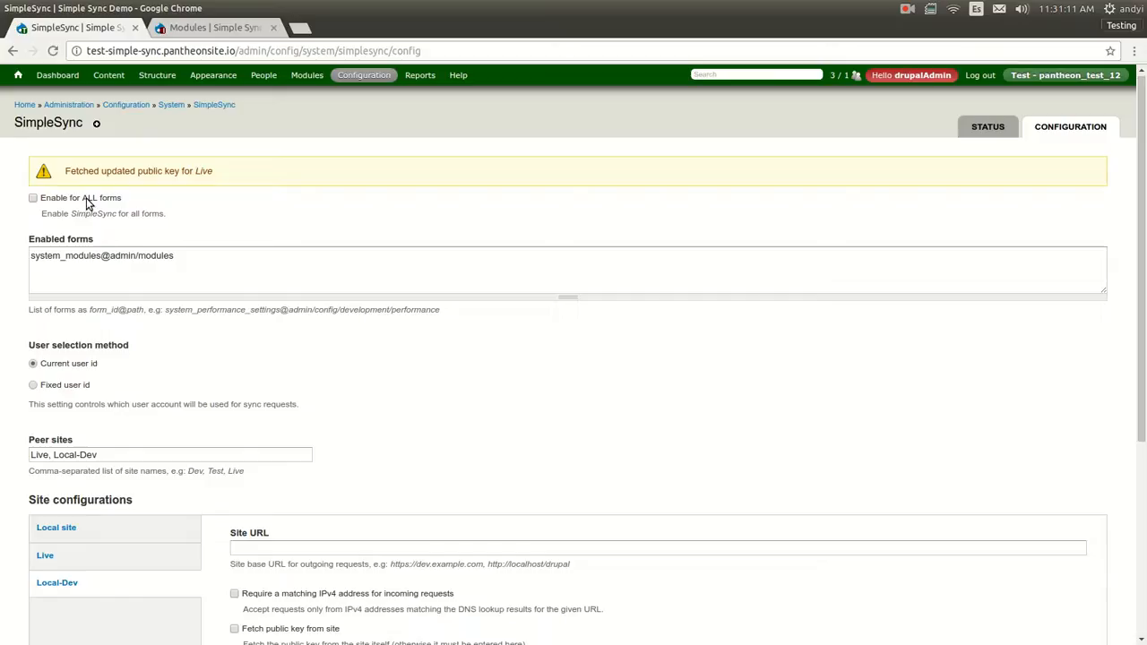
{"action": "left_click", "coordinate": [28, 198]}
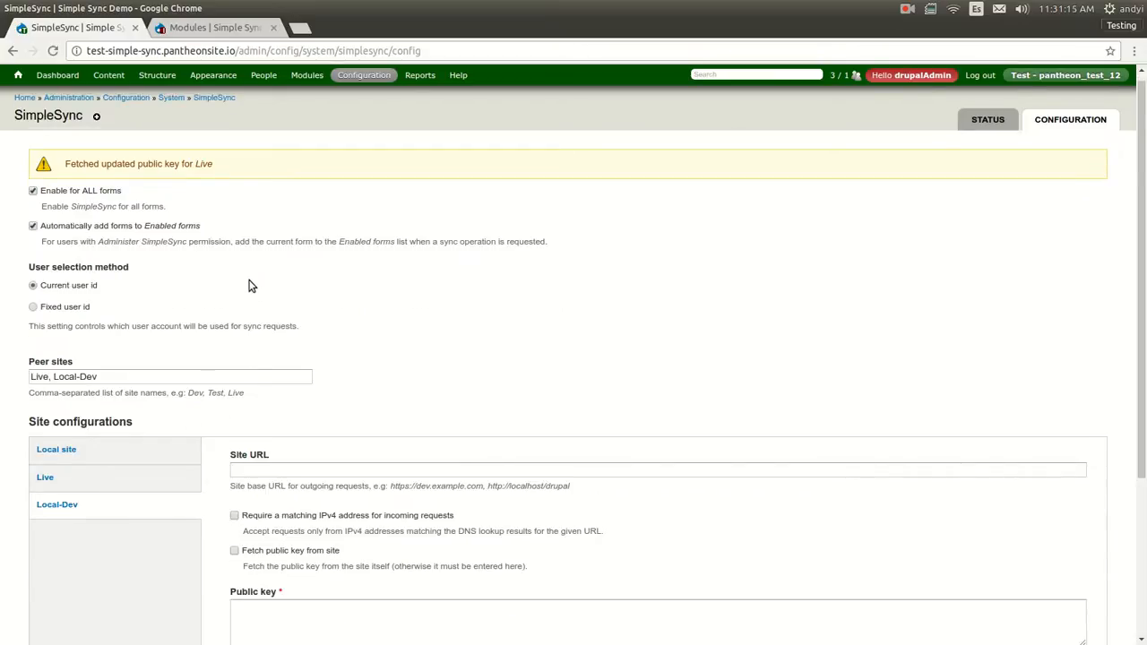
{"action": "scroll", "scroll_direction": "down", "scroll_amount": 3}
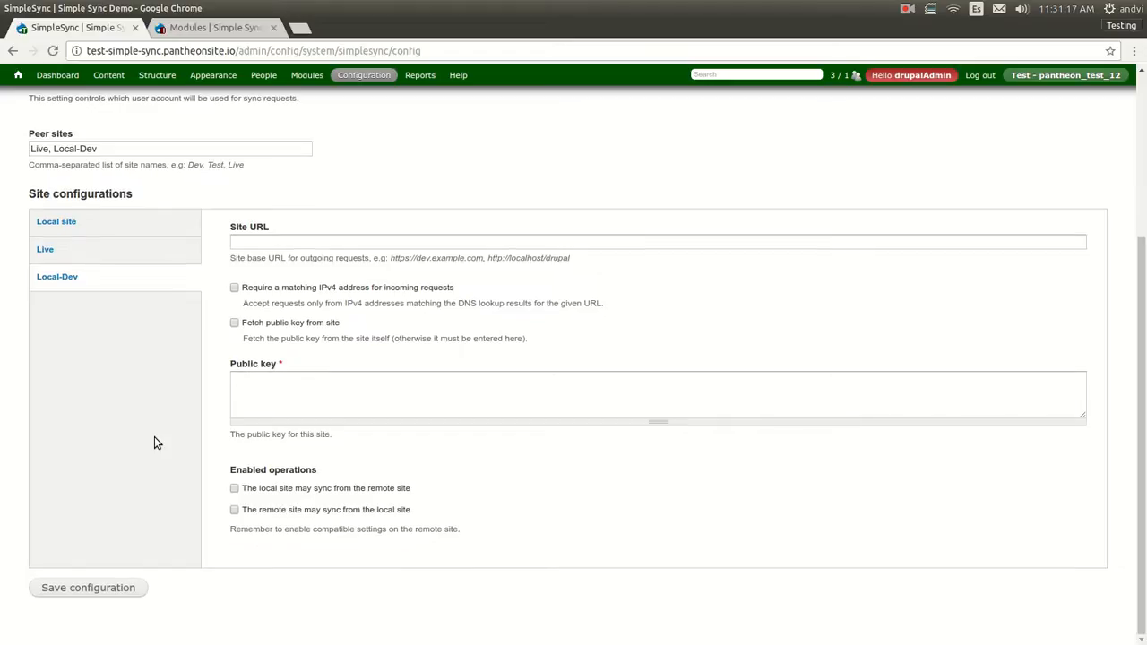